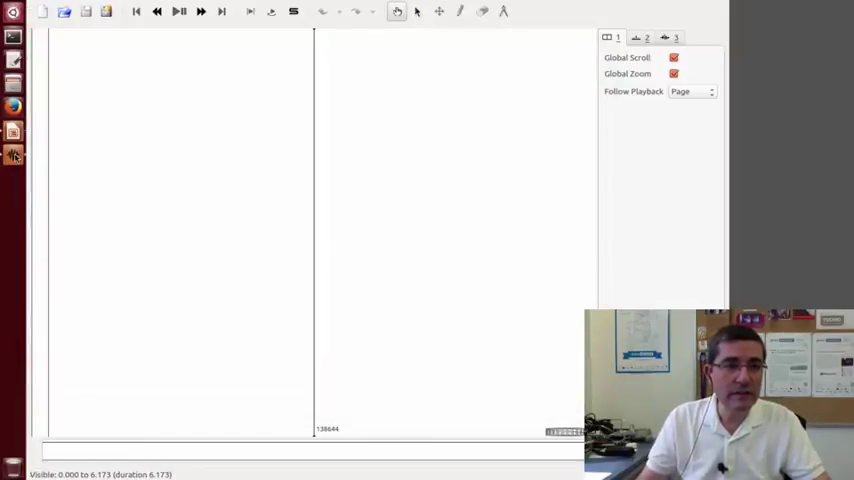
- Load the singing-female.wav recording from the file chooser so its waveform appears
left_click(64, 12)
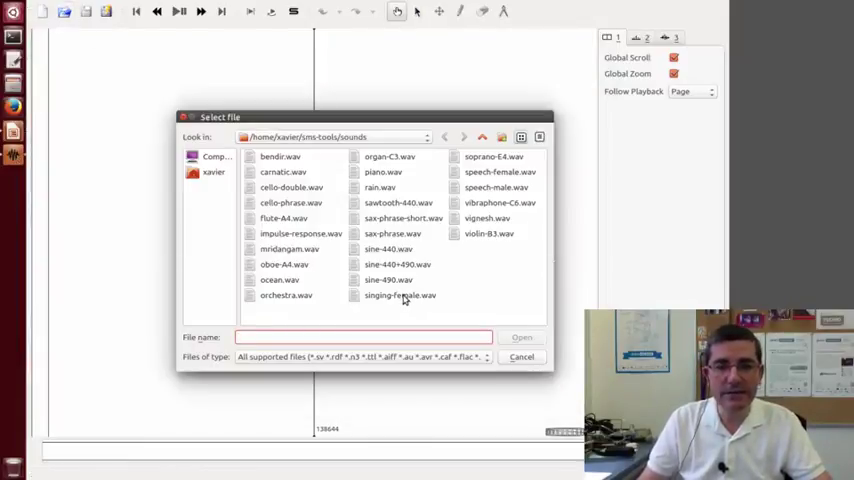
left_click(400, 296)
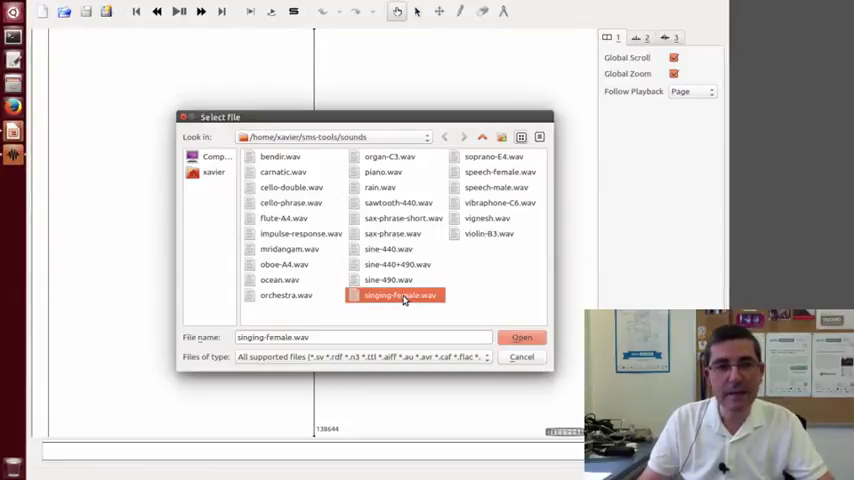
mouse_move(428, 316)
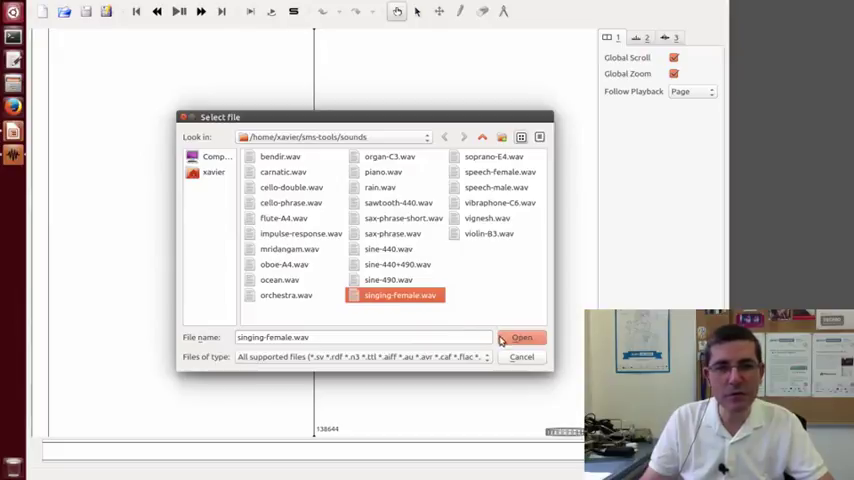
left_click(520, 336)
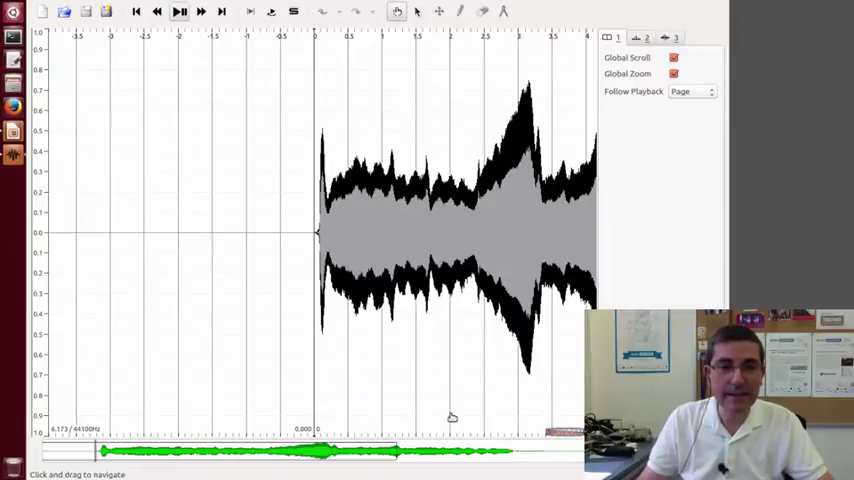
left_click(180, 12)
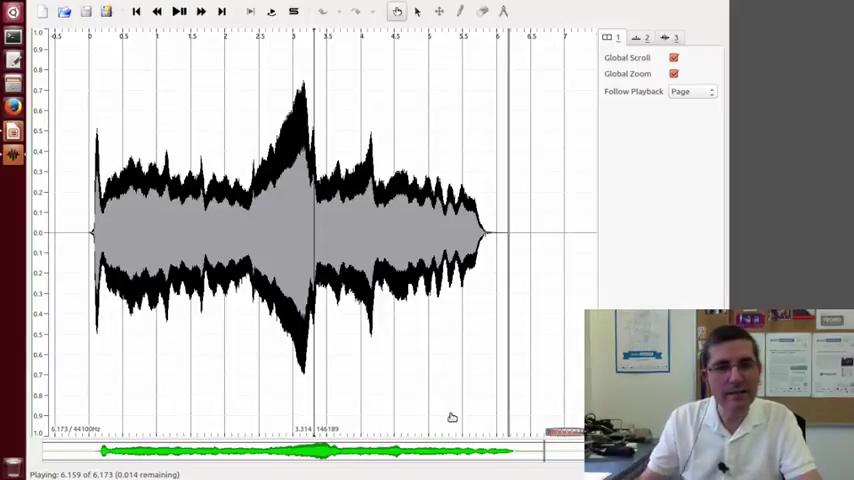
mouse_move(538, 468)
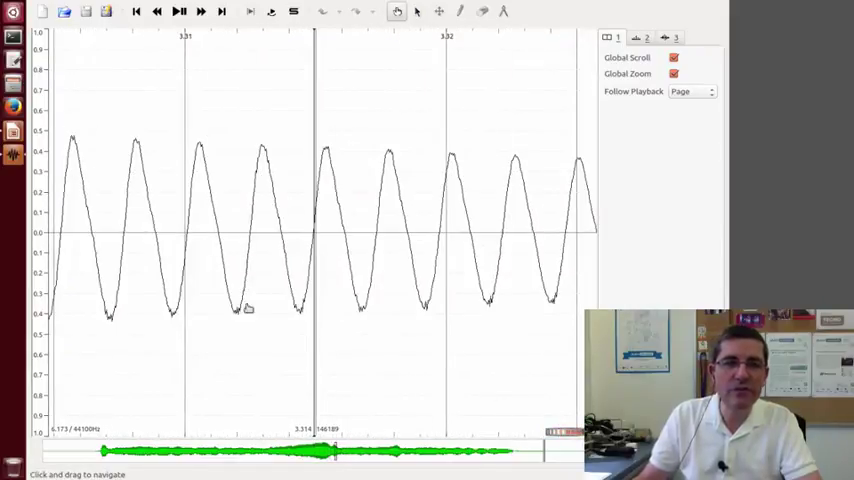
mouse_move(508, 300)
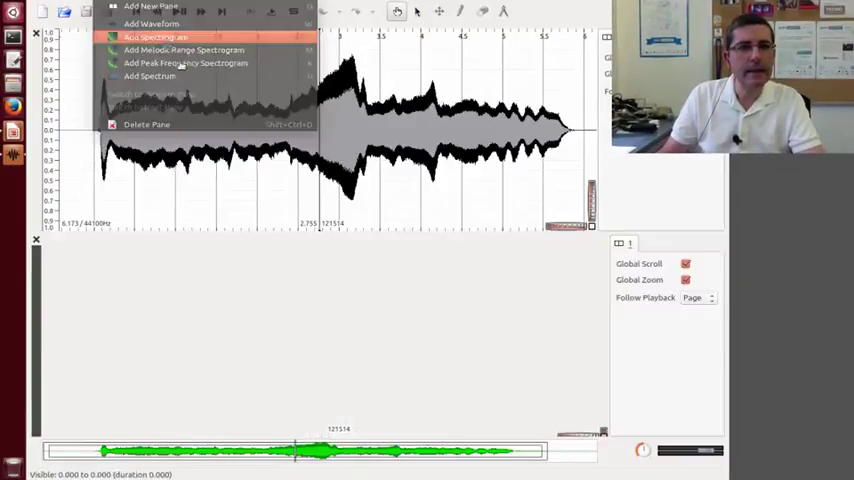
- Add a spectrogram layer beneath the waveform with its window size set to 2048
left_click(156, 38)
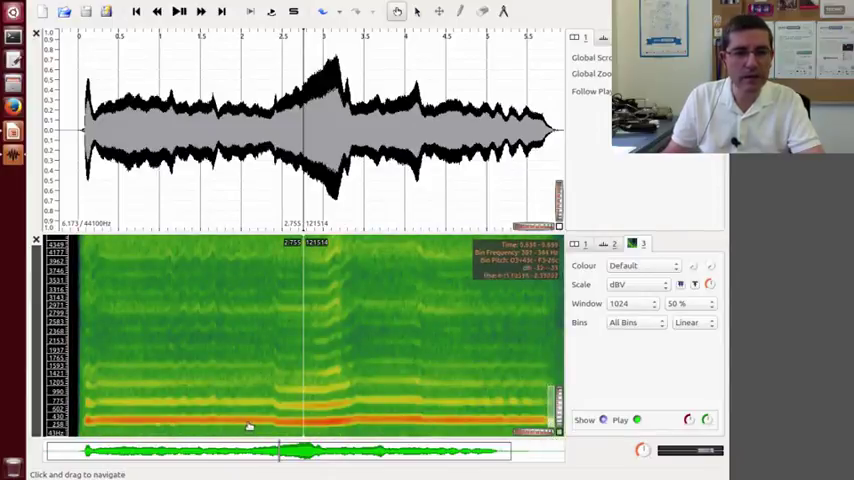
mouse_move(268, 420)
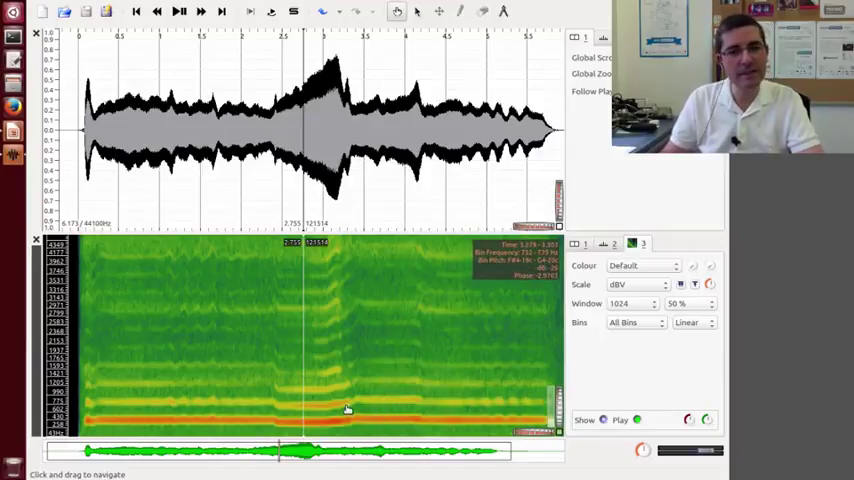
mouse_move(352, 428)
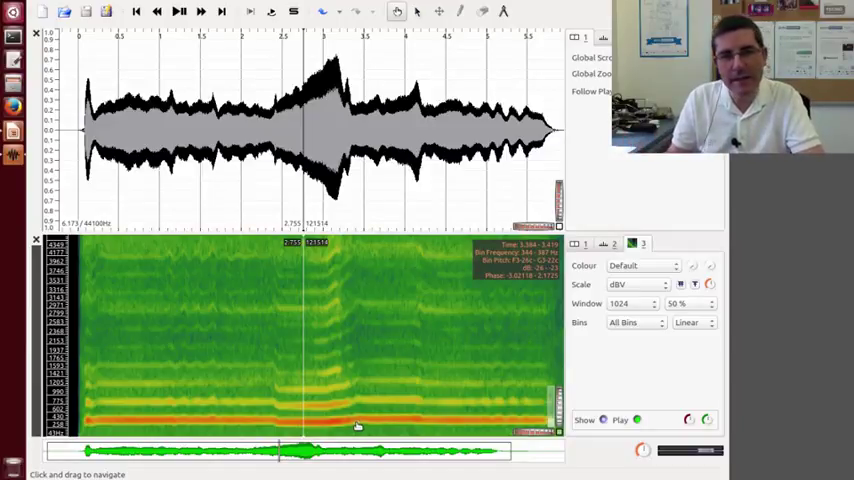
left_click(630, 304)
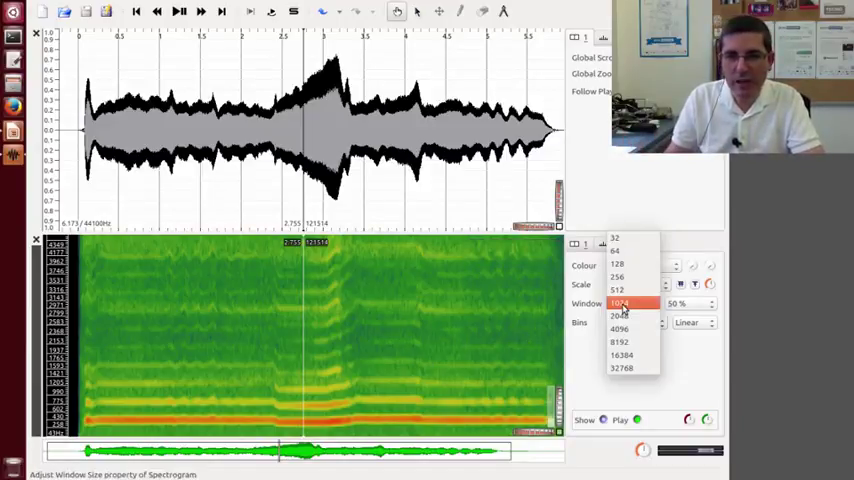
left_click(620, 328)
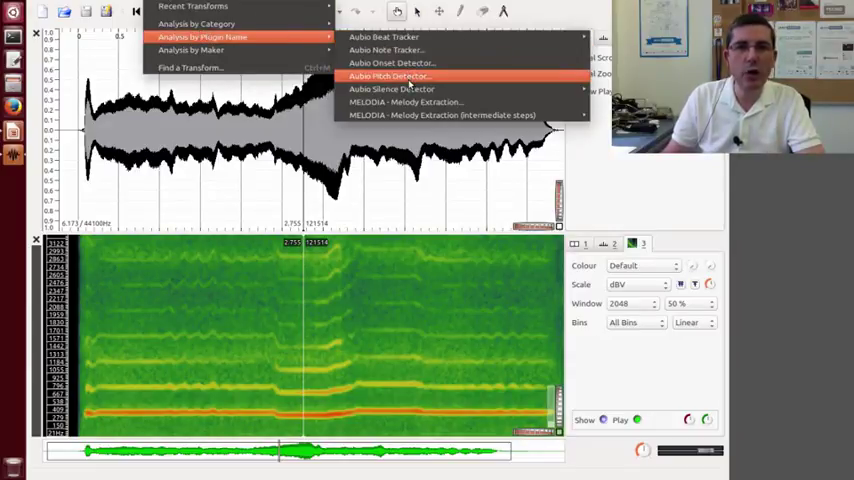
- Run the Aubio Pitch Detector with the YIN Frequency Estimator and default parameters
left_click(388, 76)
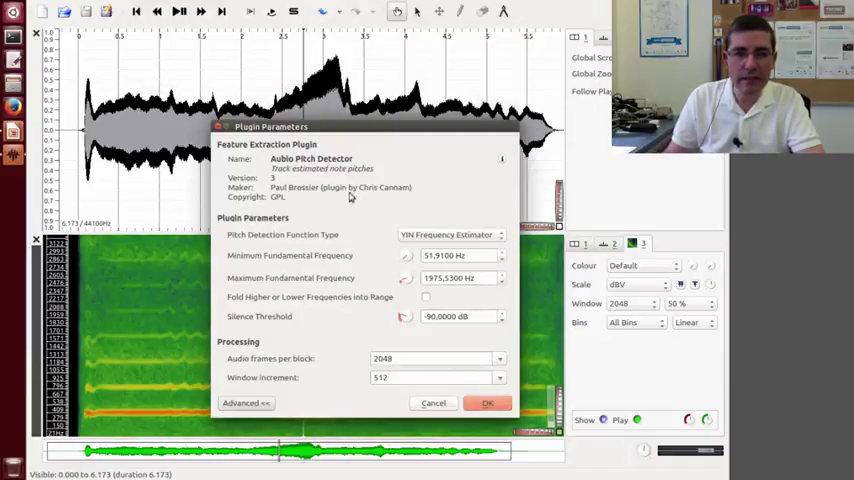
mouse_move(408, 198)
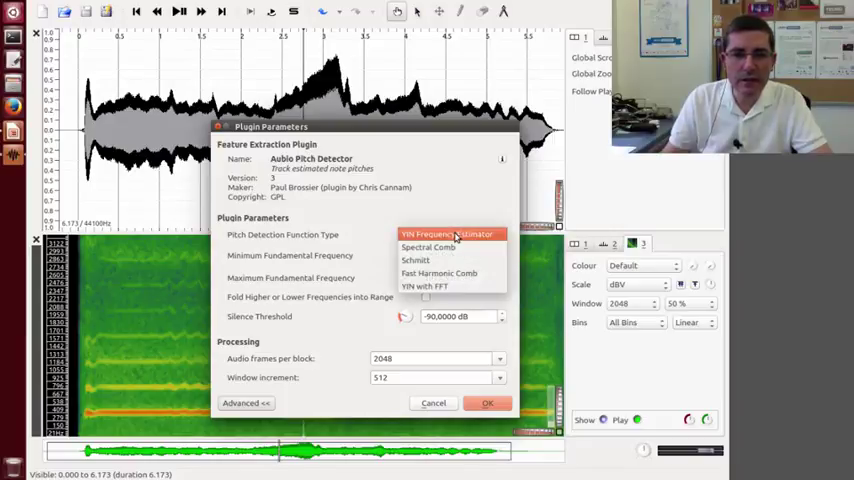
mouse_move(438, 272)
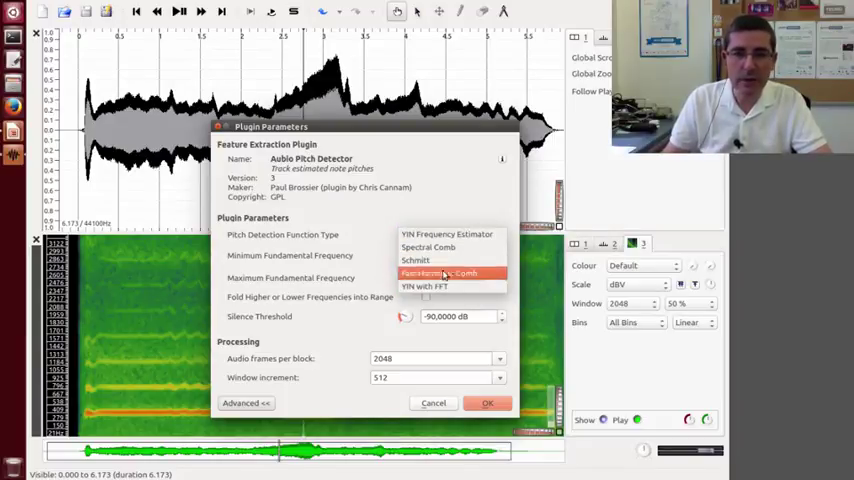
mouse_move(416, 260)
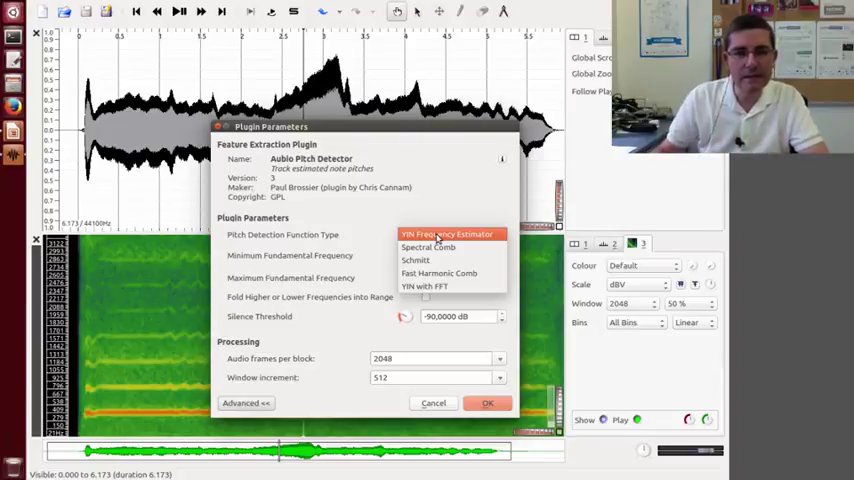
left_click(448, 234)
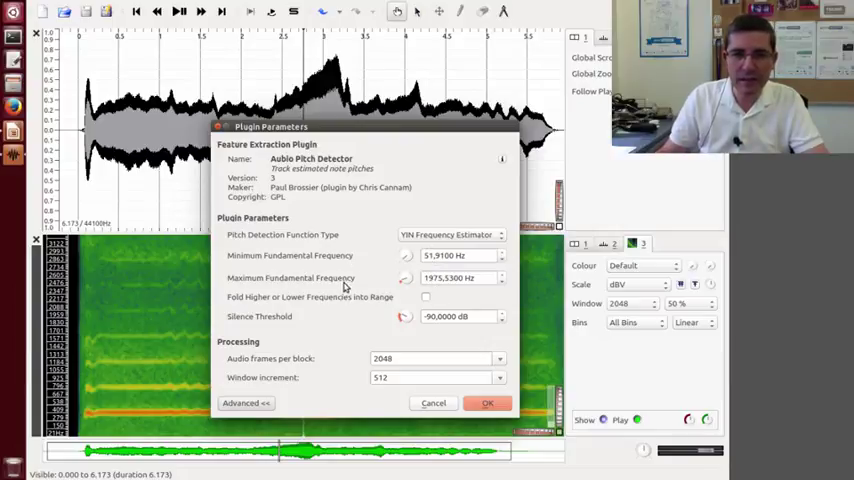
mouse_move(294, 324)
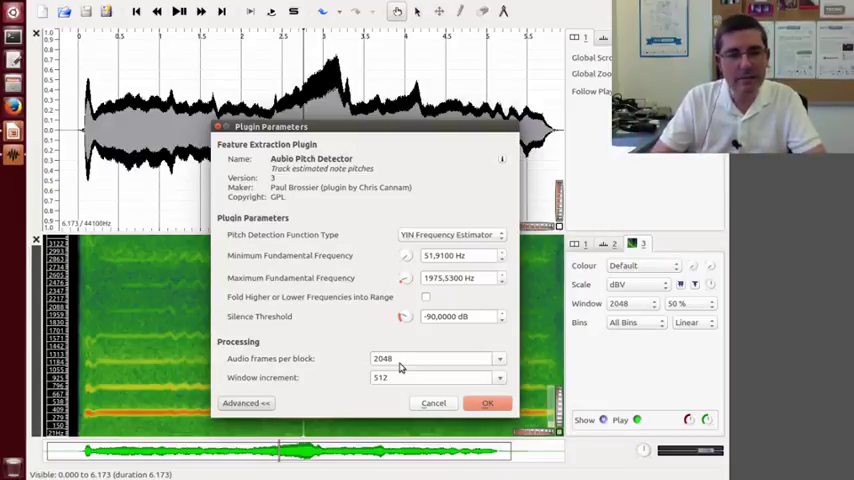
mouse_move(340, 416)
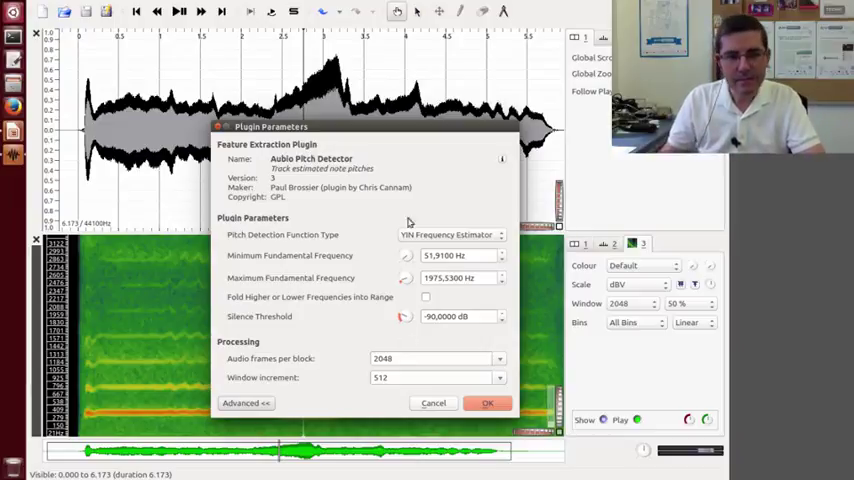
mouse_move(444, 310)
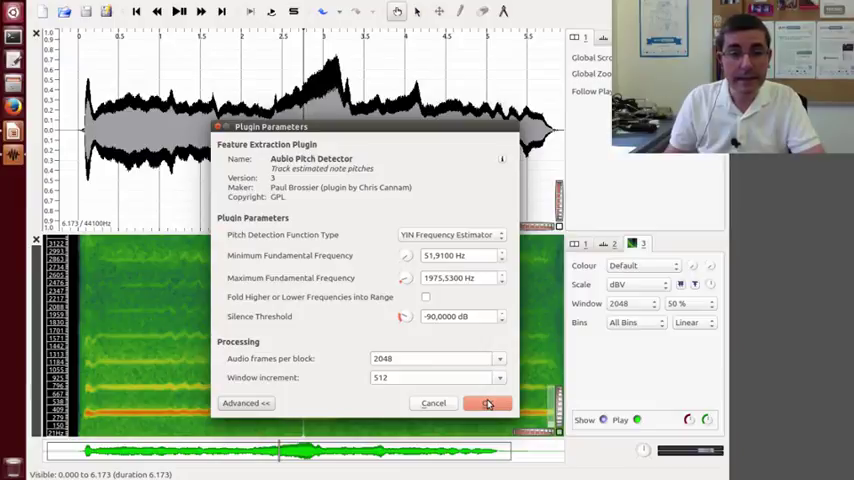
left_click(488, 404)
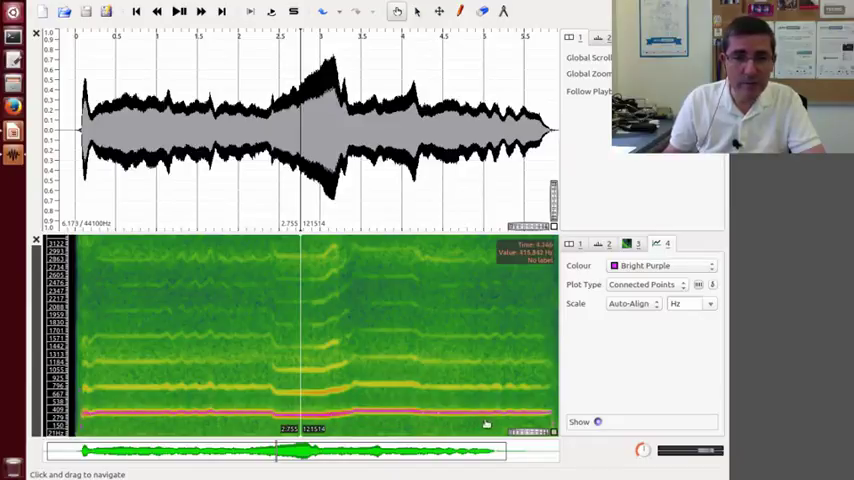
mouse_move(364, 424)
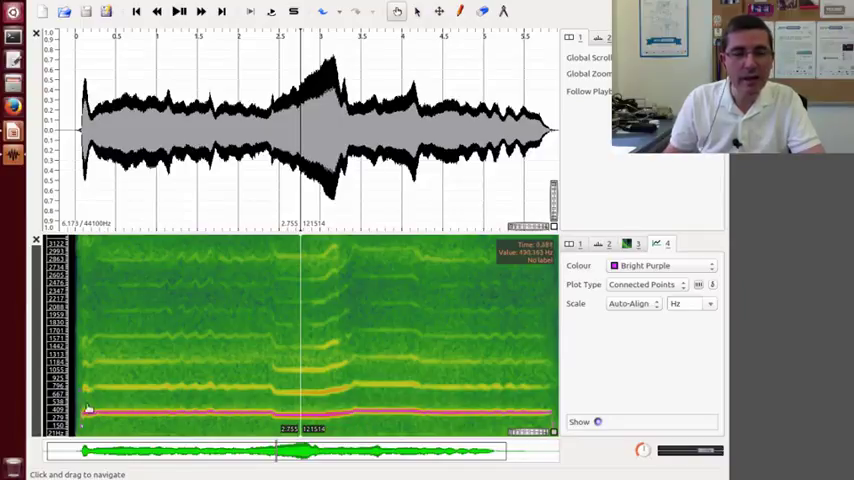
mouse_move(450, 420)
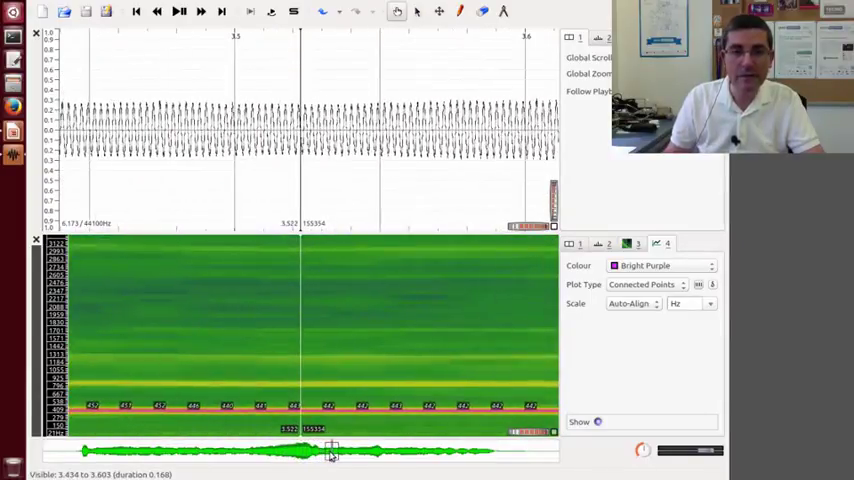
mouse_move(396, 410)
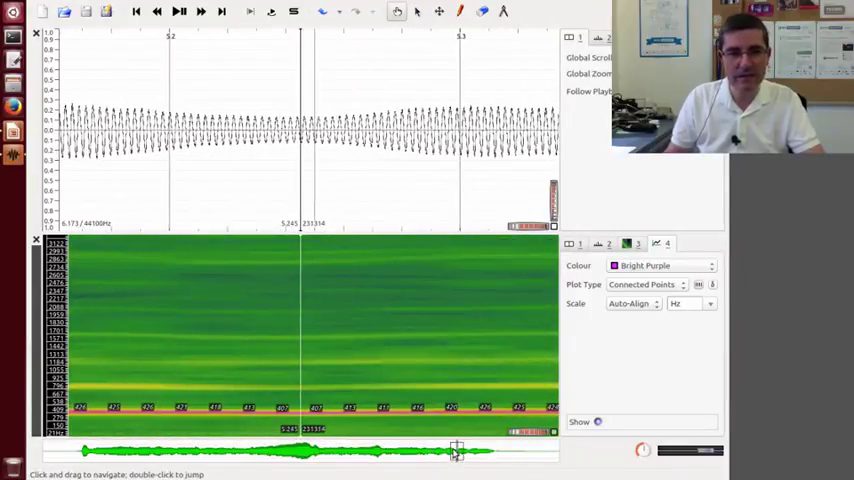
- Move the zoomed view along the recording to a later stretch of waveform cycles
left_click_drag(456, 450, 370, 450)
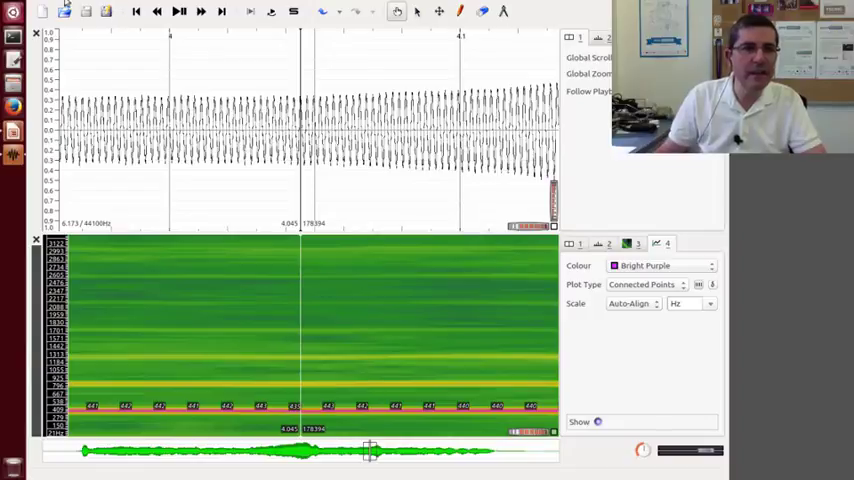
mouse_move(66, 12)
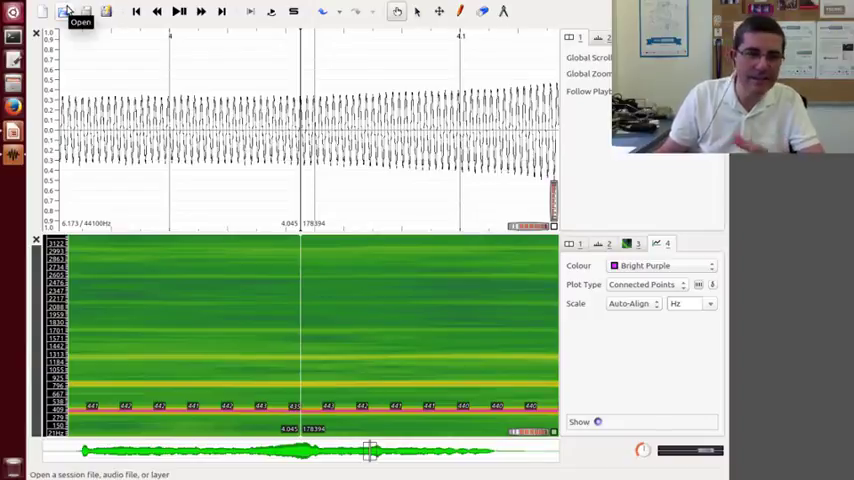
- Load a different vocal recording, discarding the modified singing session at the prompt
left_click(42, 12)
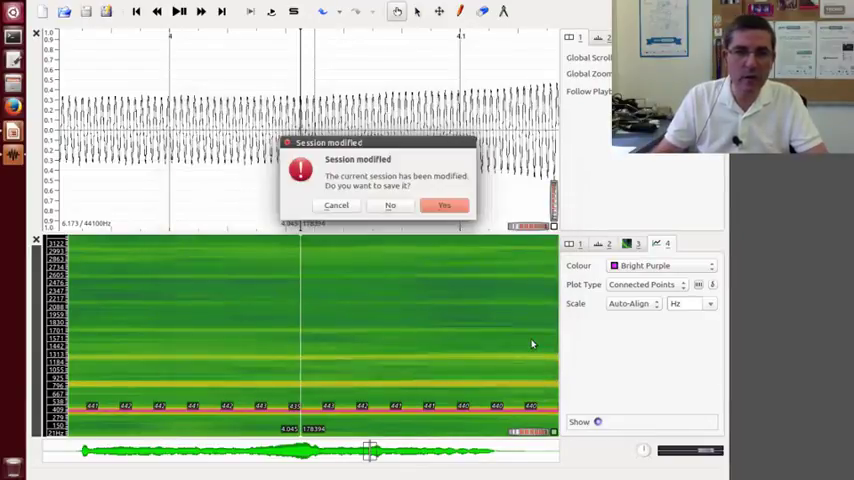
left_click(390, 204)
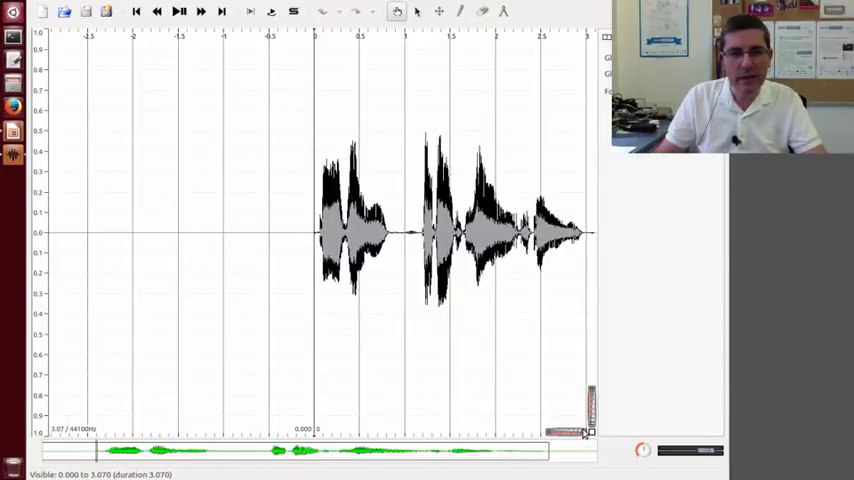
- Add a spectrogram of the speech recording with its window size raised to 4096
left_click(178, 12)
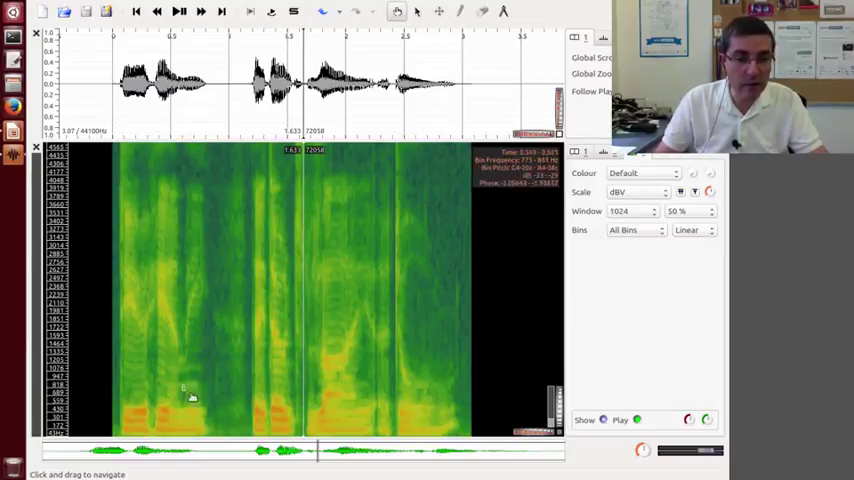
mouse_move(476, 340)
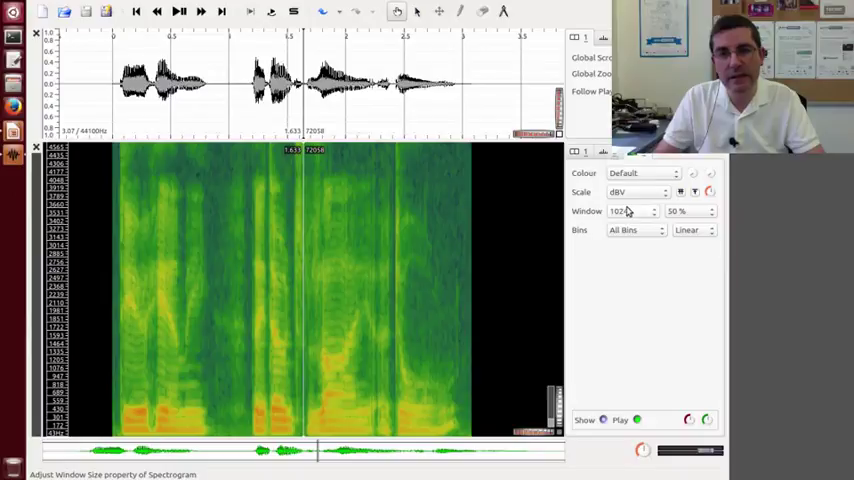
left_click(630, 212)
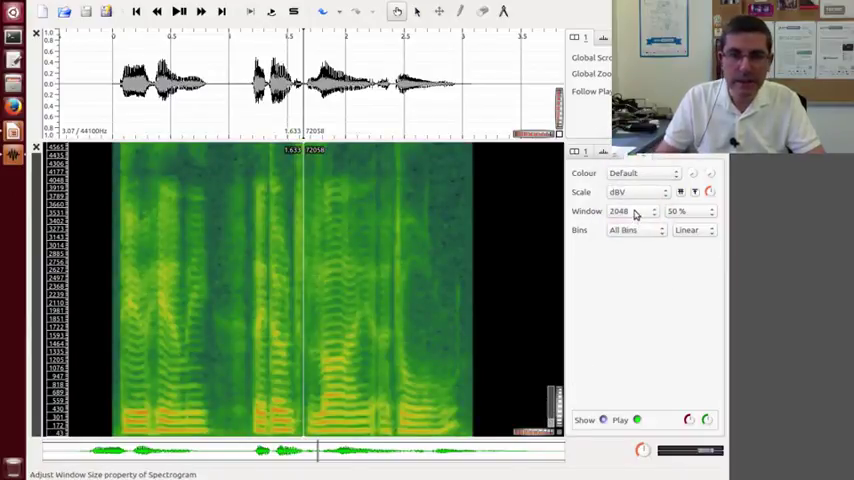
left_click(636, 212)
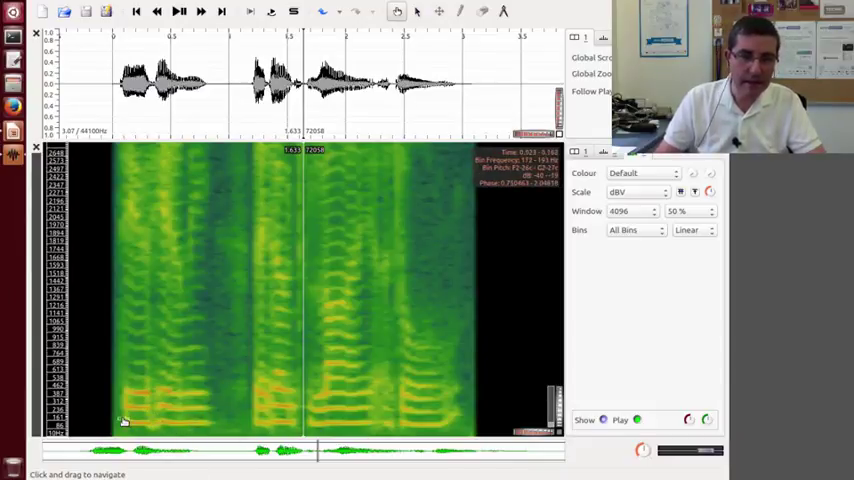
mouse_move(280, 420)
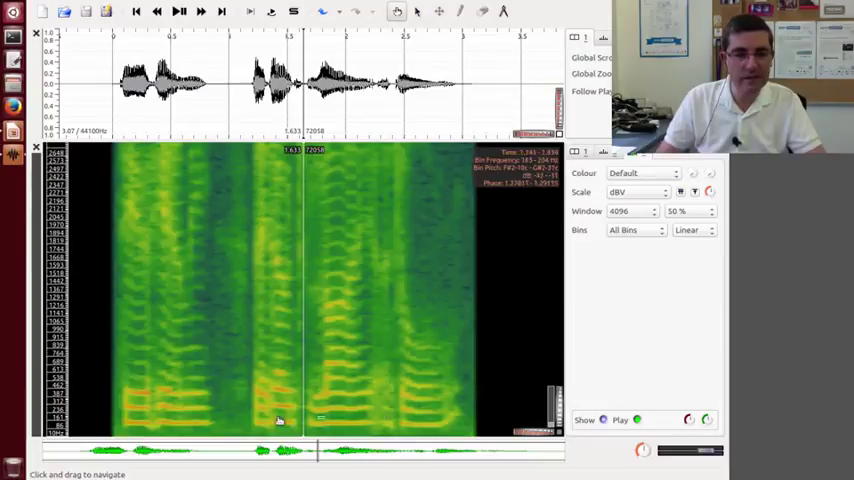
mouse_move(156, 416)
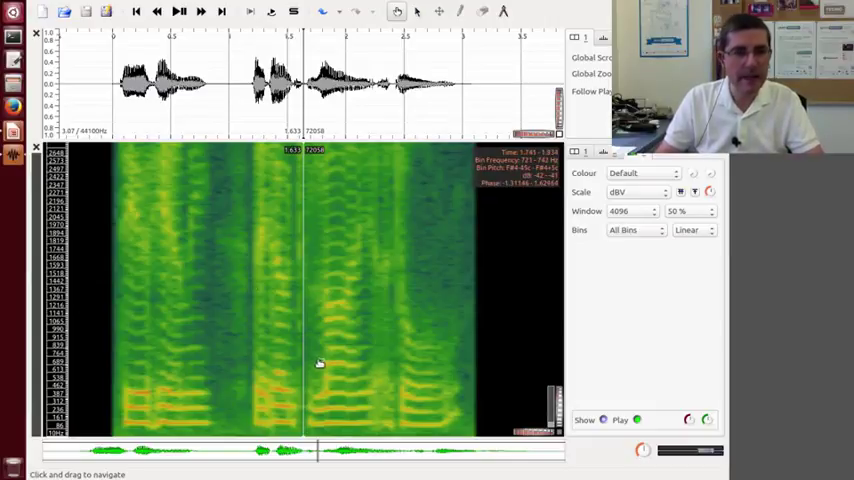
- Run the Aubio Pitch Detector with default parameters to overlay a pitch track
left_click(170, 8)
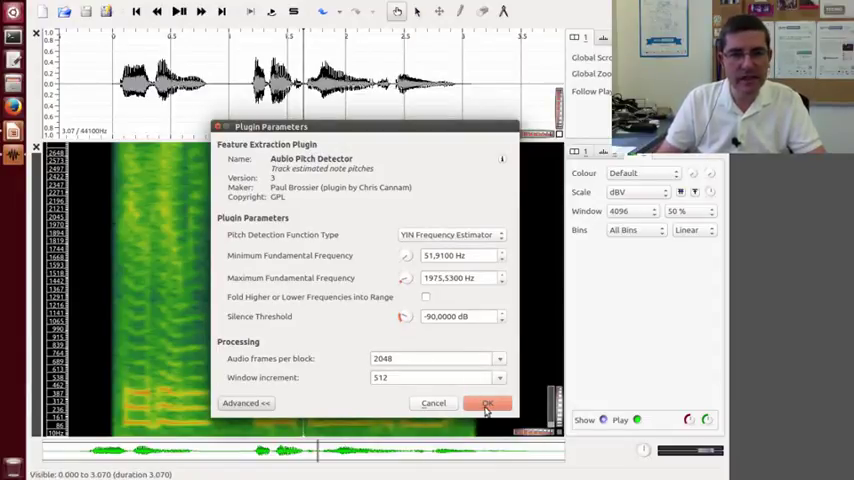
left_click(488, 404)
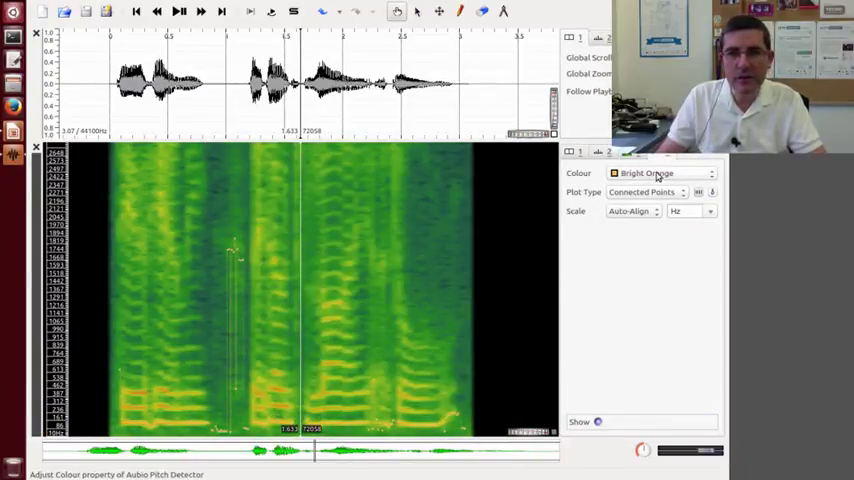
- Colour the Aubio pitch track black, then make the spectrogram layer active
left_click(664, 172)
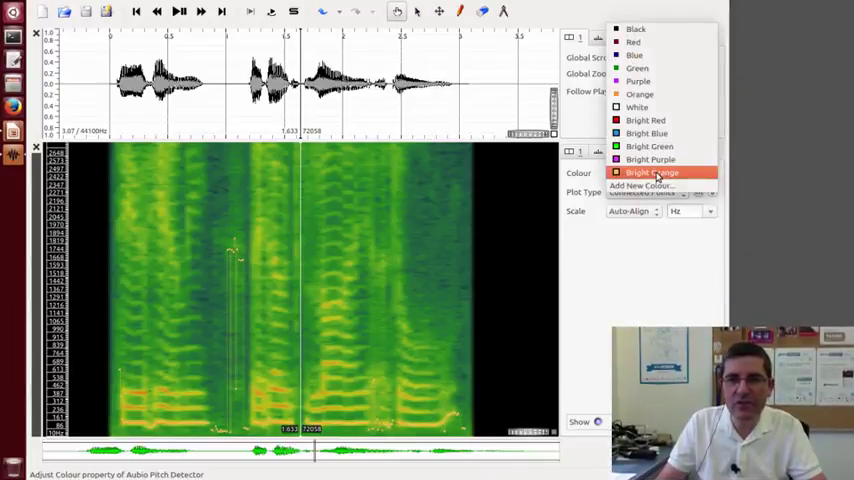
mouse_move(644, 120)
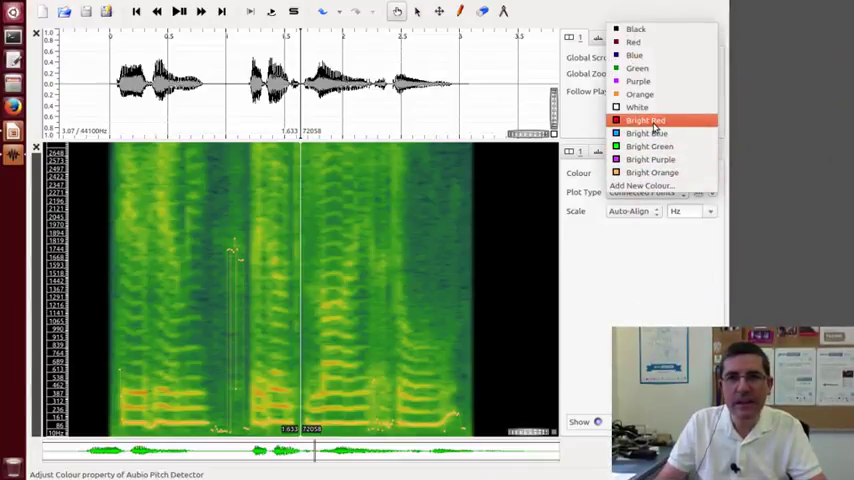
mouse_move(636, 28)
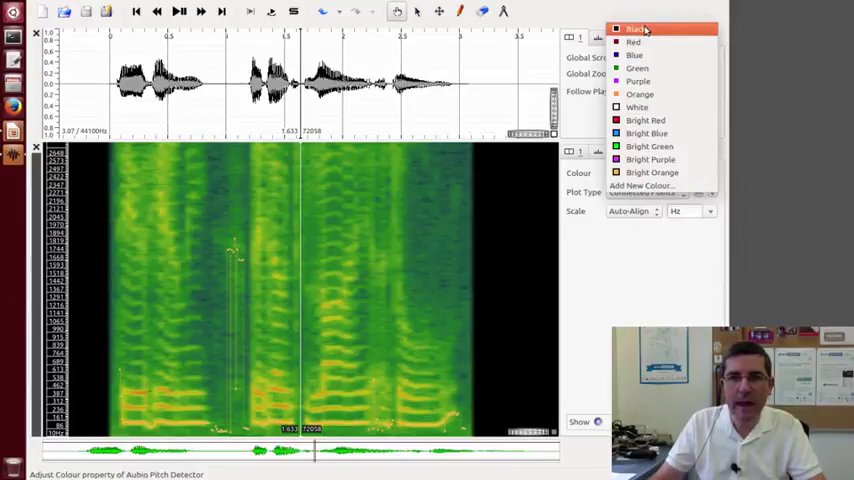
left_click(632, 28)
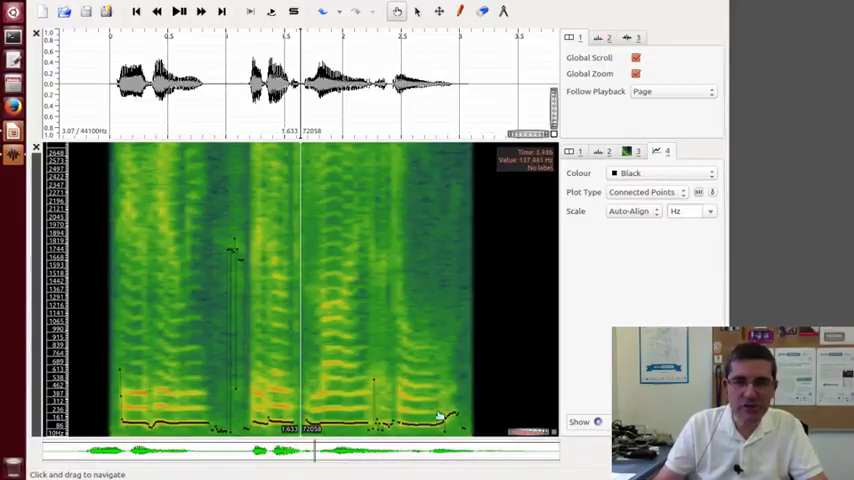
left_click(666, 152)
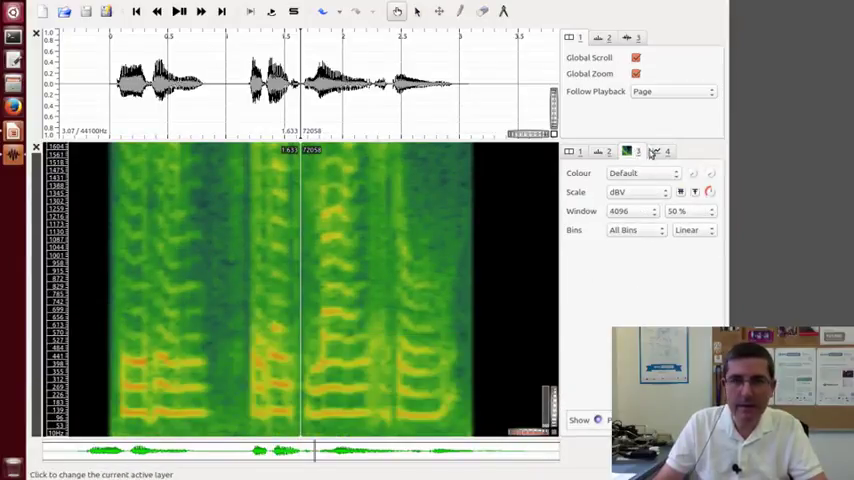
- Make the black pitch track layer the active one again
left_click(654, 152)
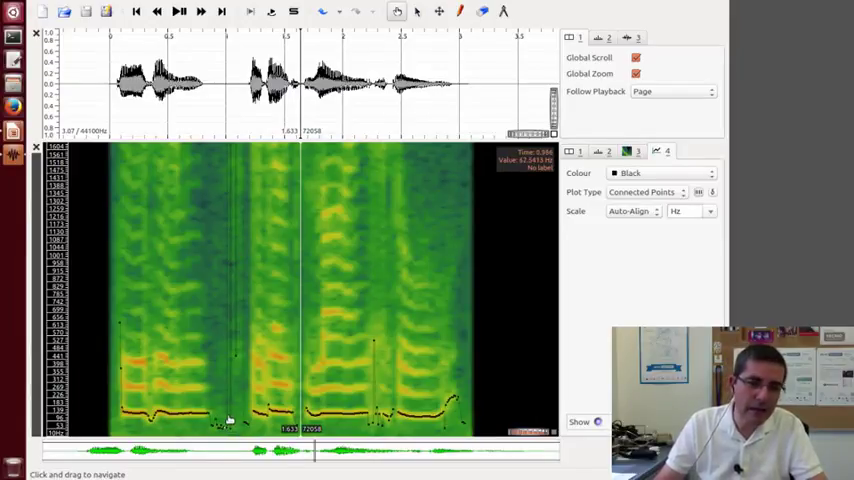
mouse_move(224, 308)
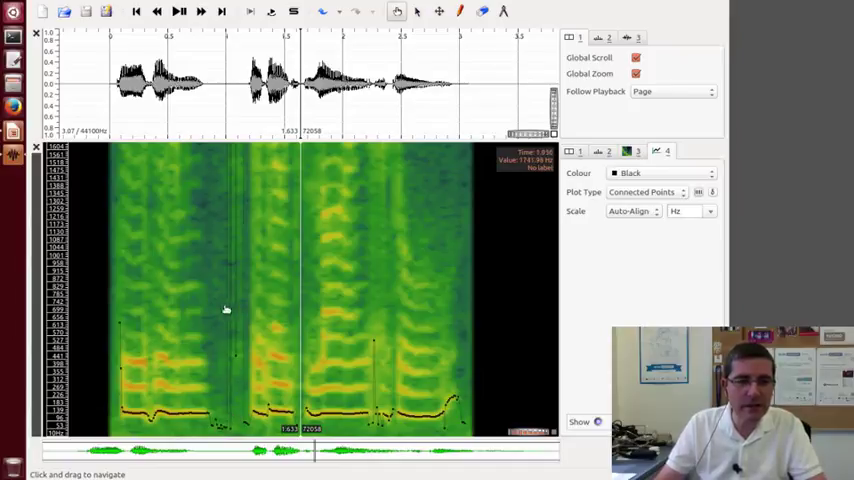
mouse_move(224, 428)
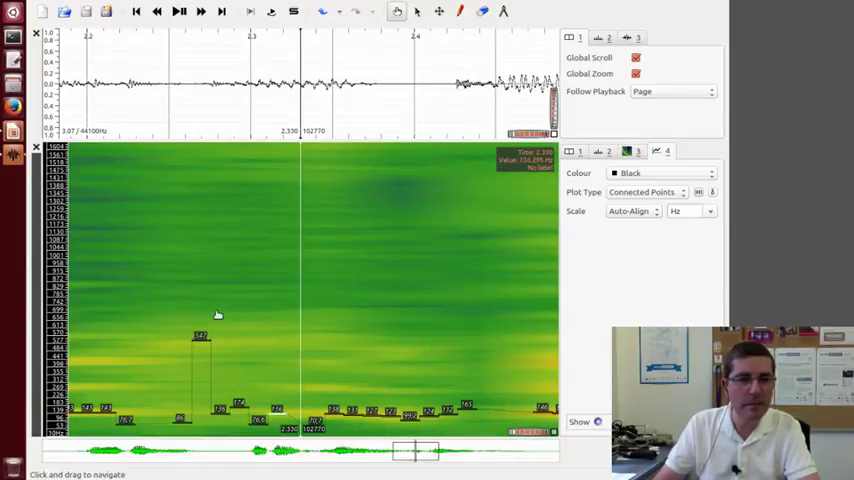
mouse_move(252, 386)
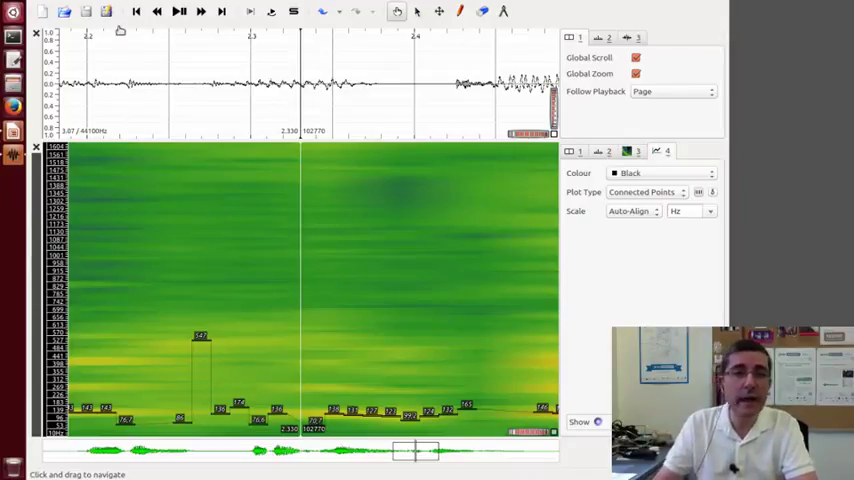
- Open carnatic.wav in place of the speech session, answering No to saving it
left_click(64, 12)
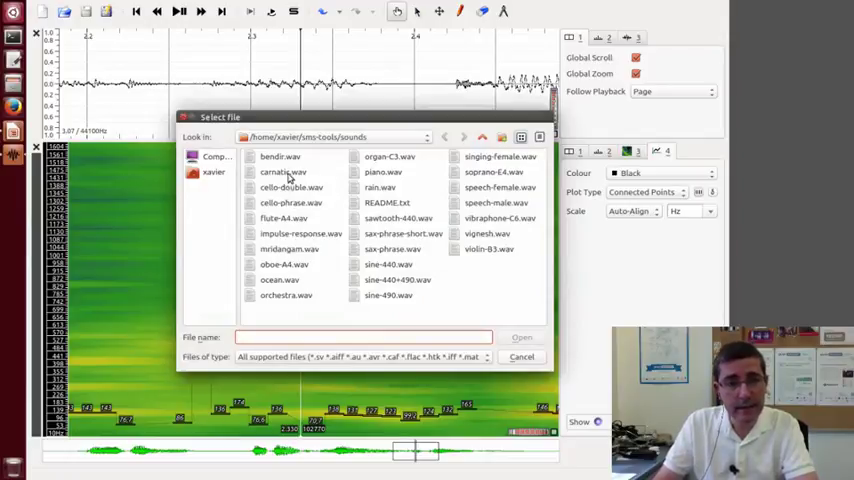
left_click(284, 172)
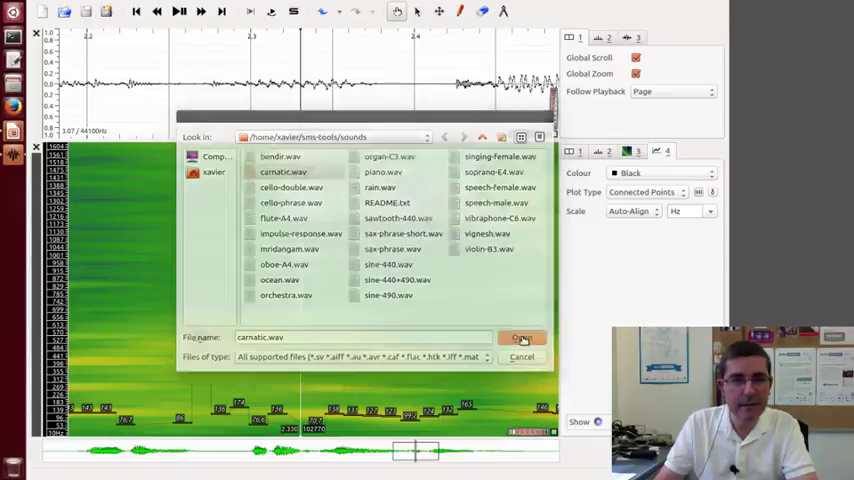
left_click(520, 336)
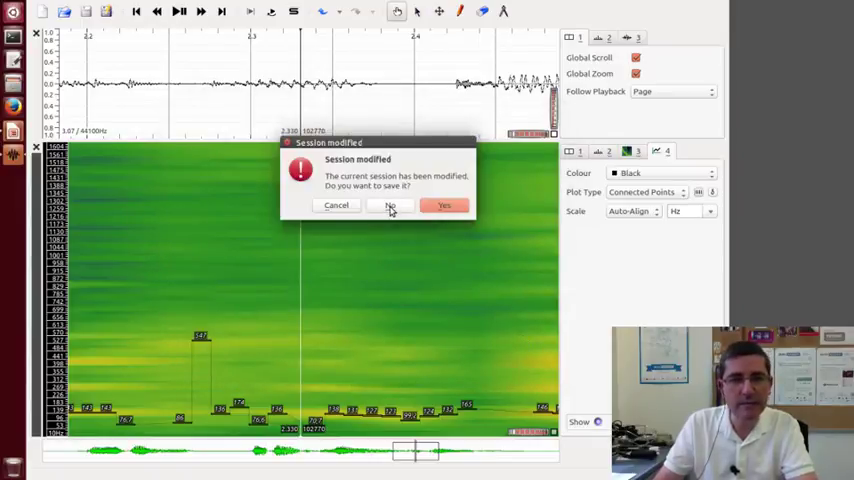
left_click(390, 204)
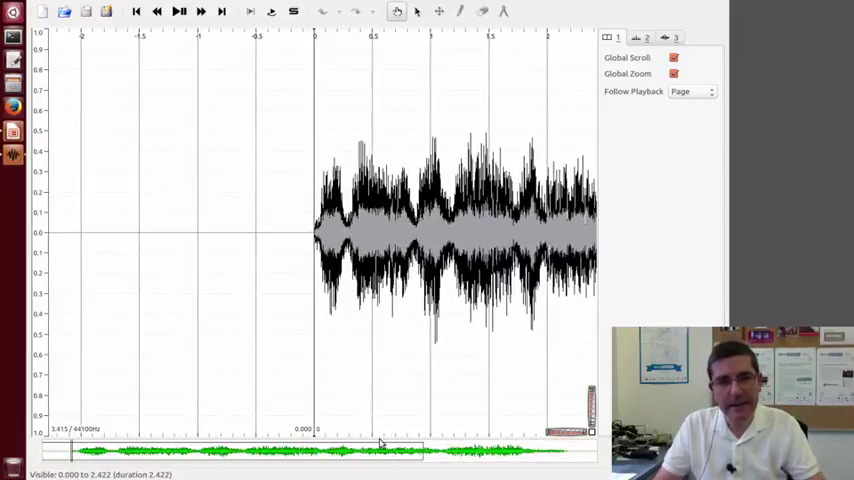
- Fit the whole carnatic.wav recording into the view
left_click(178, 12)
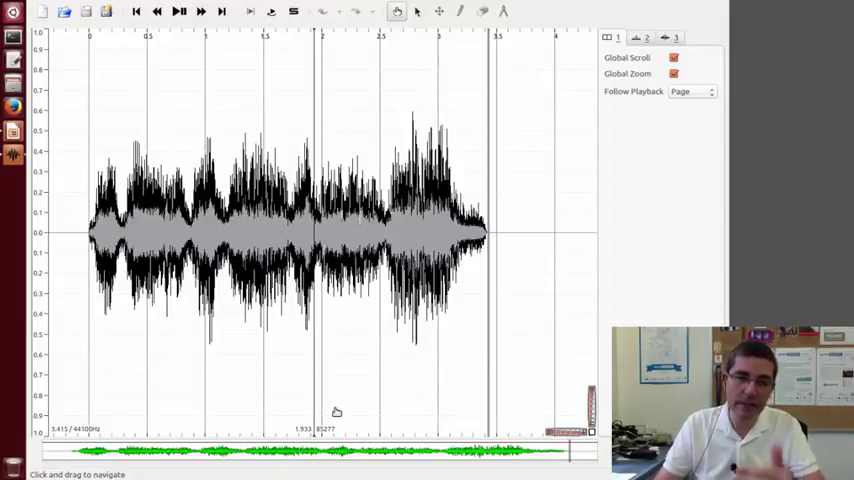
mouse_move(116, 176)
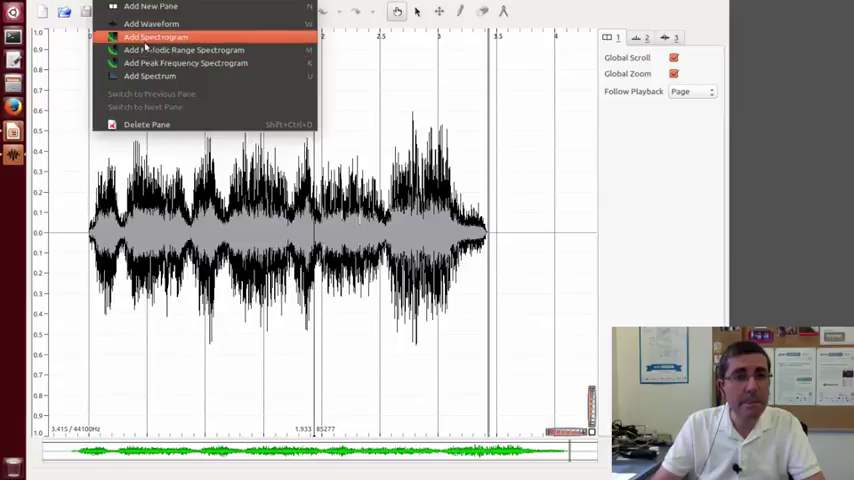
- Add a spectrogram of the recording and raise its window size from 1024 through 2048 to 4096
left_click(156, 36)
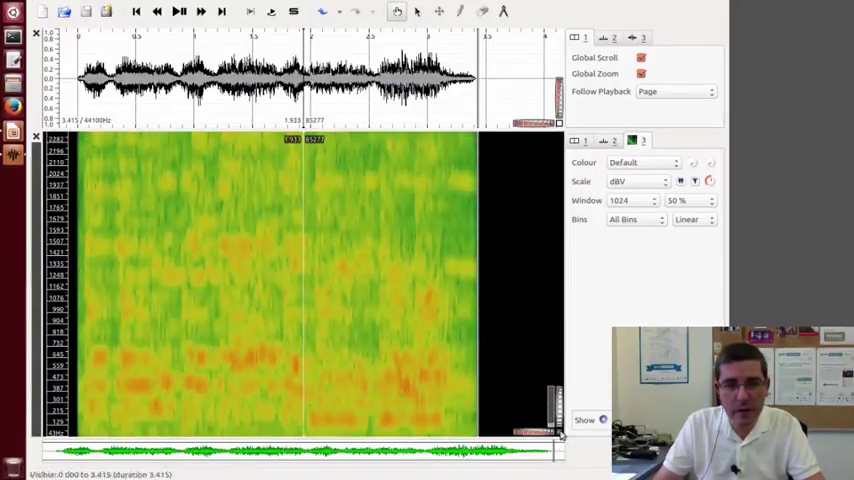
mouse_move(624, 246)
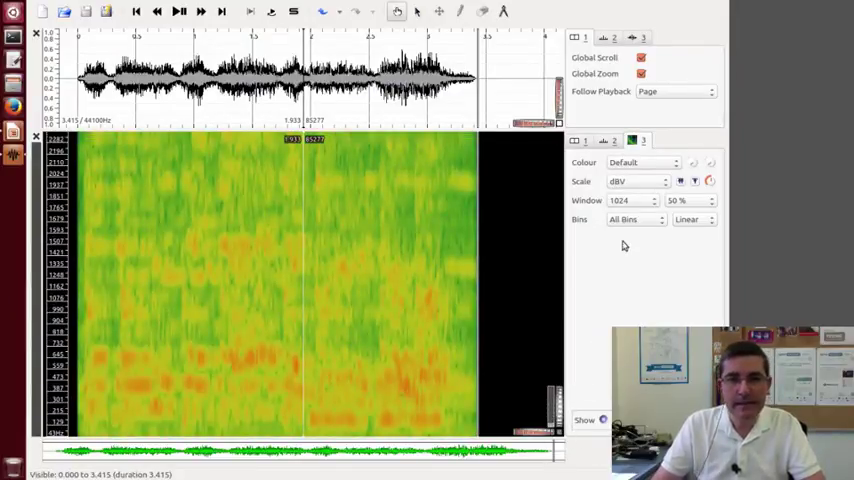
left_click(636, 200)
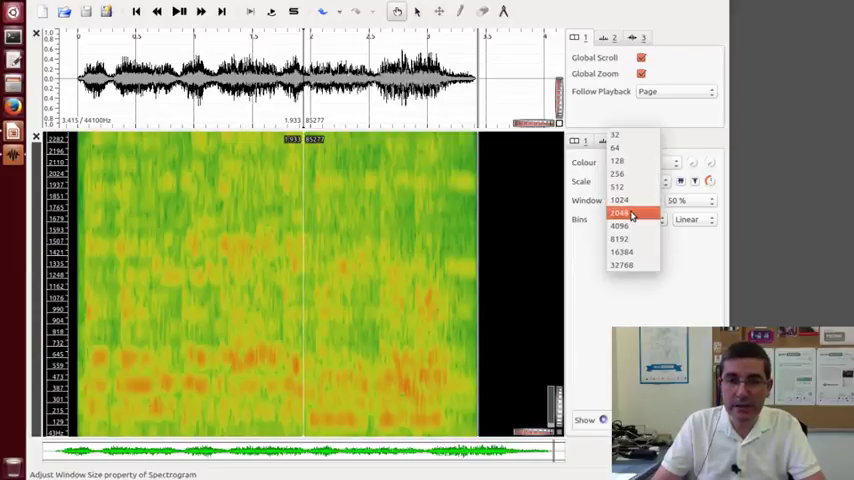
left_click(620, 212)
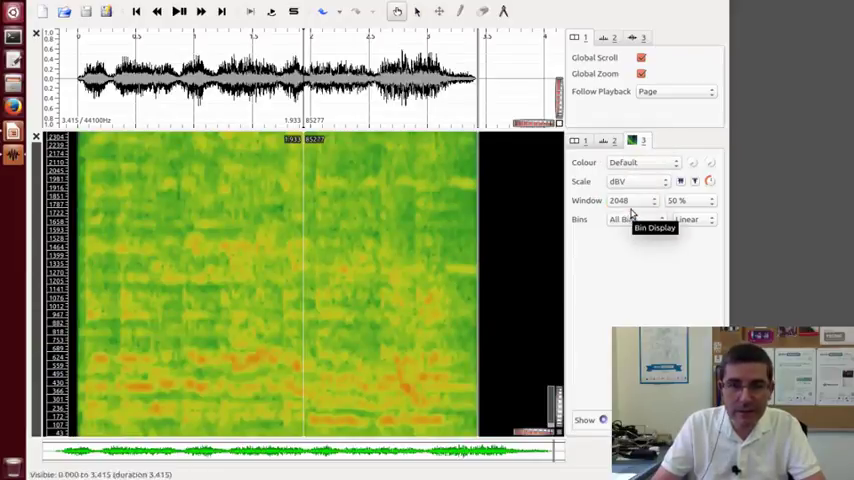
left_click(636, 200)
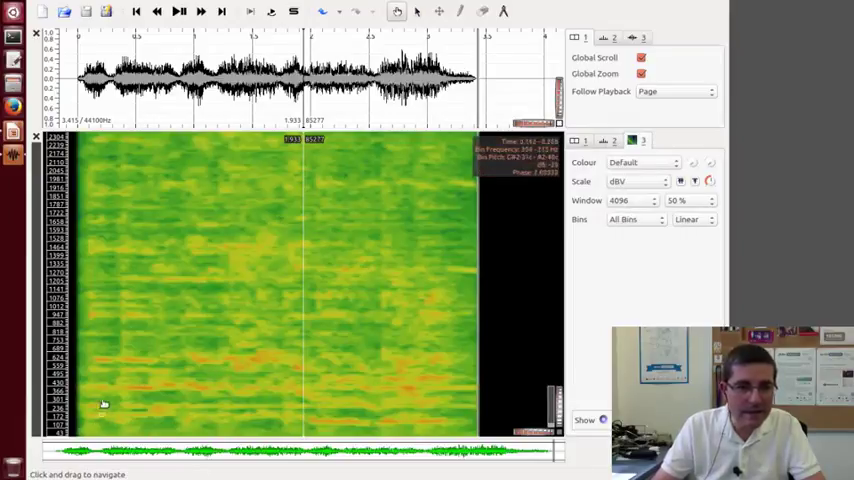
mouse_move(174, 414)
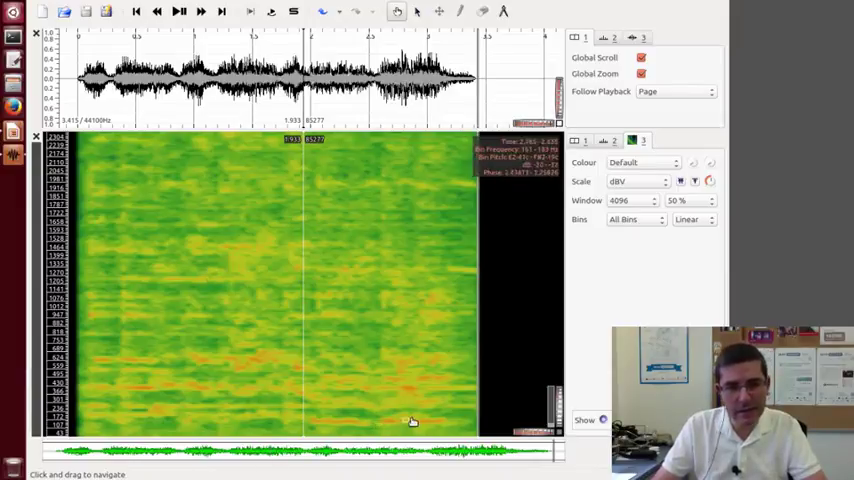
mouse_move(444, 436)
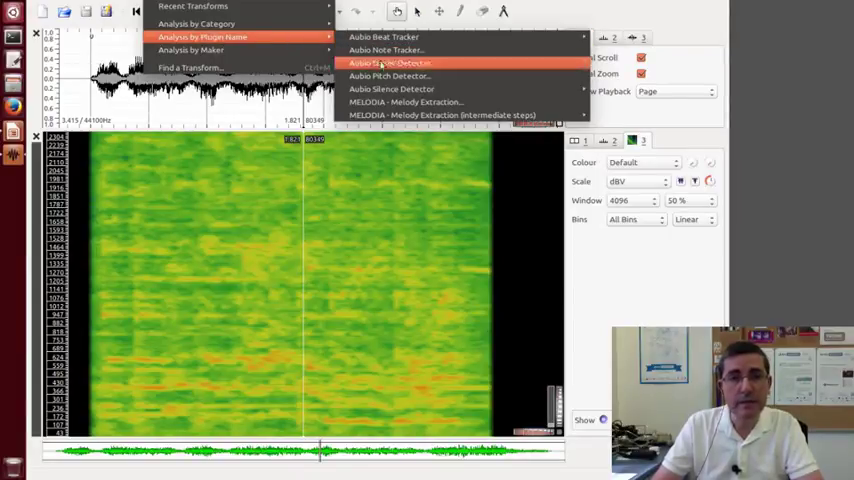
mouse_move(410, 102)
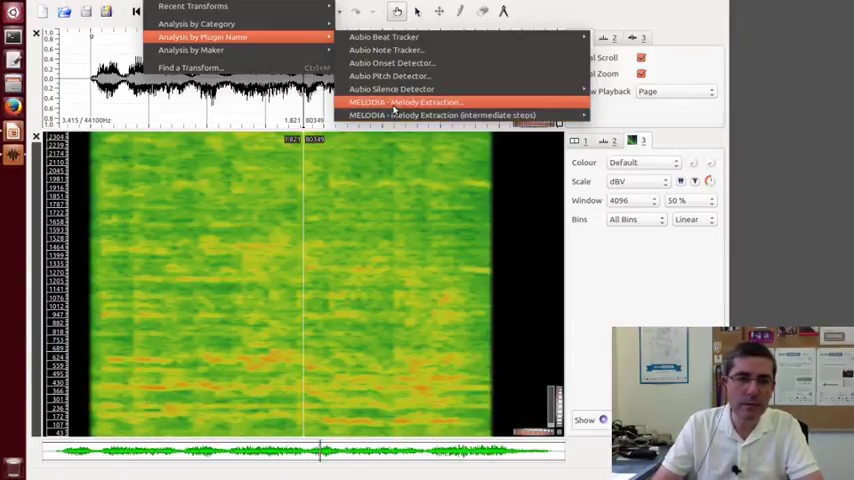
mouse_move(440, 114)
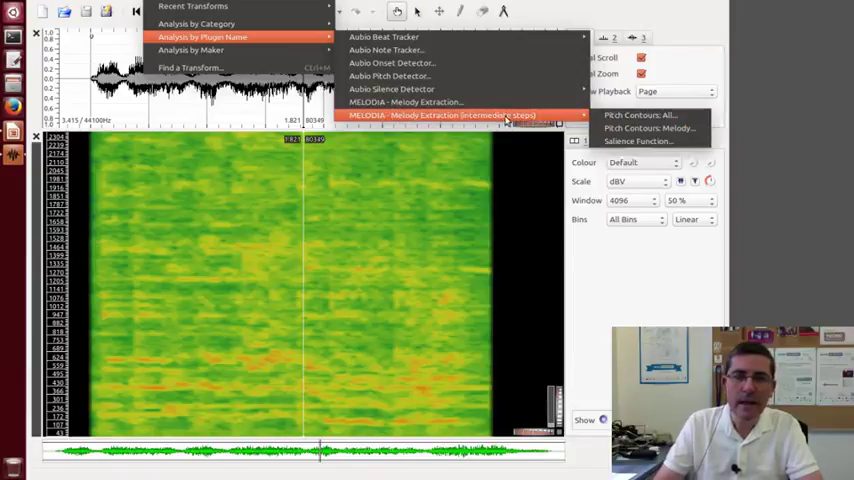
mouse_move(504, 116)
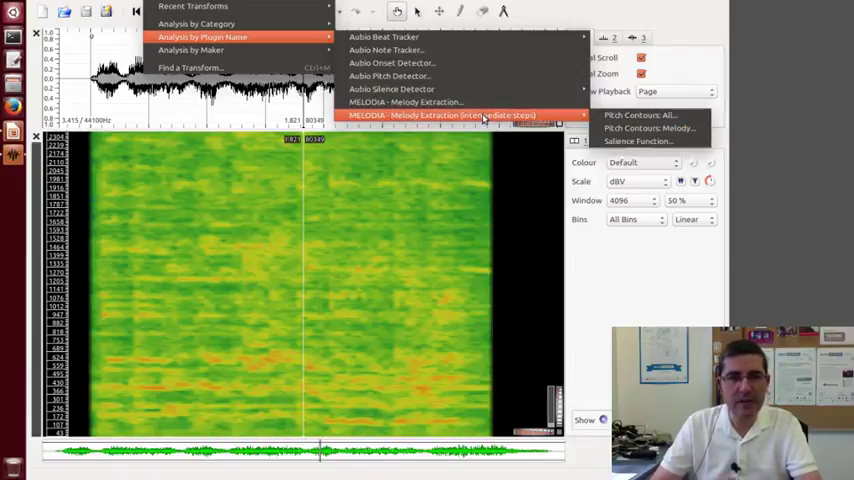
mouse_move(404, 102)
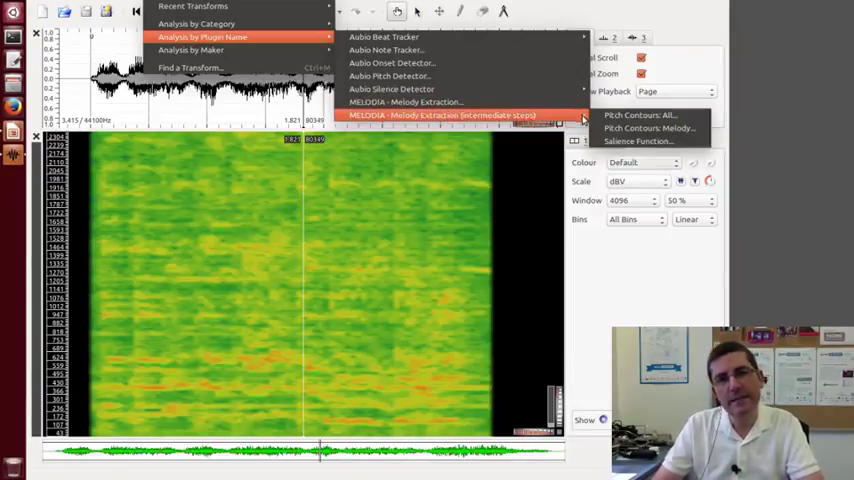
mouse_move(638, 140)
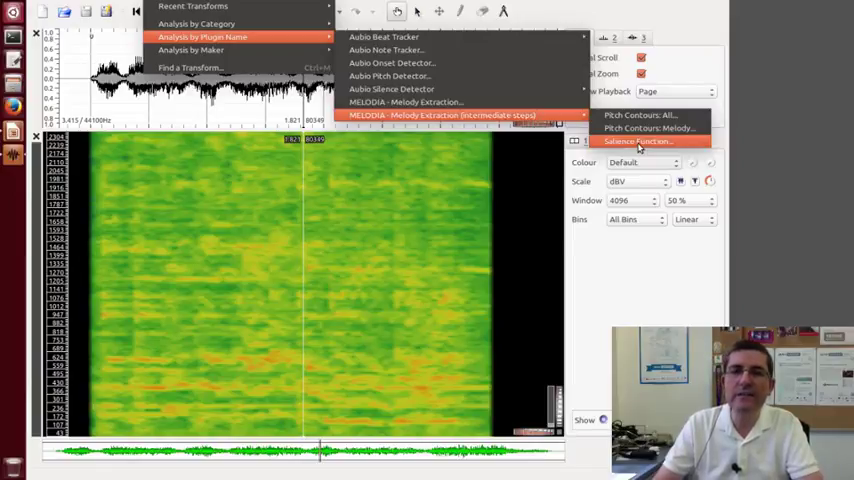
- Compute the MELODIA Salience Function output with default plugin parameters
left_click(636, 140)
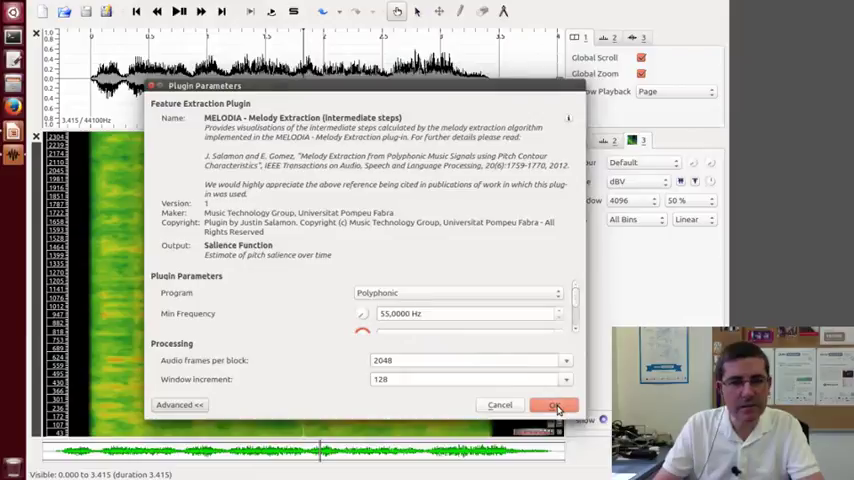
left_click(556, 404)
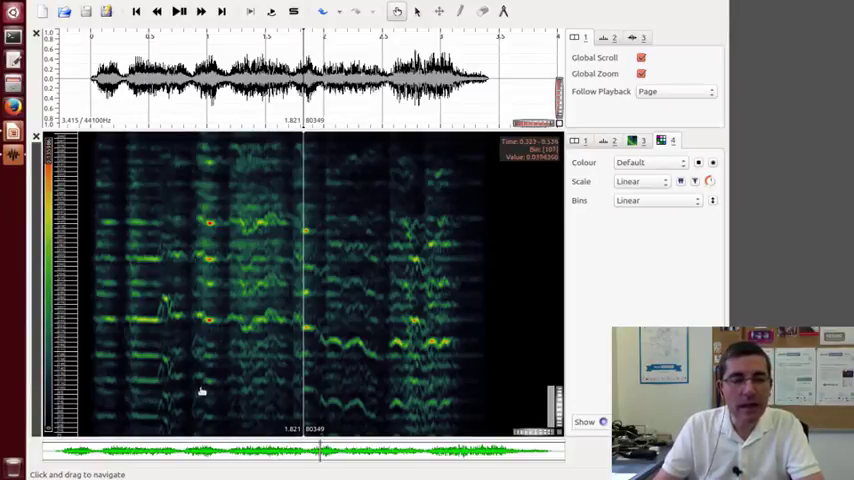
mouse_move(336, 346)
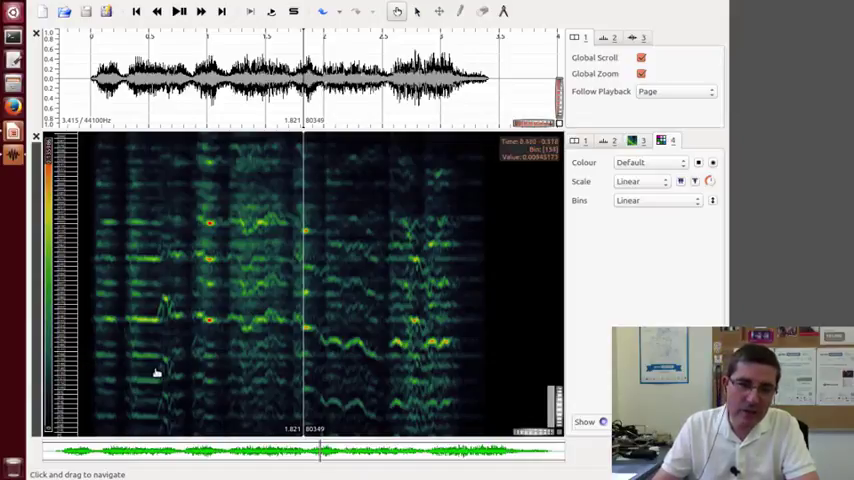
mouse_move(364, 392)
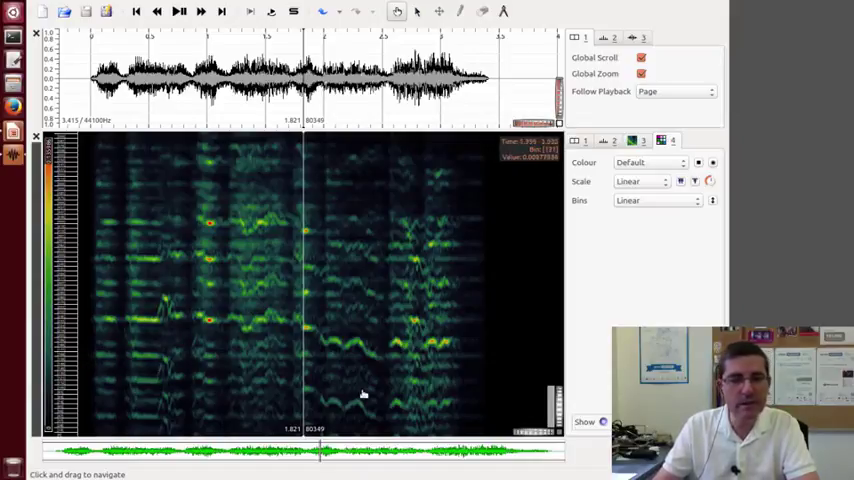
mouse_move(376, 398)
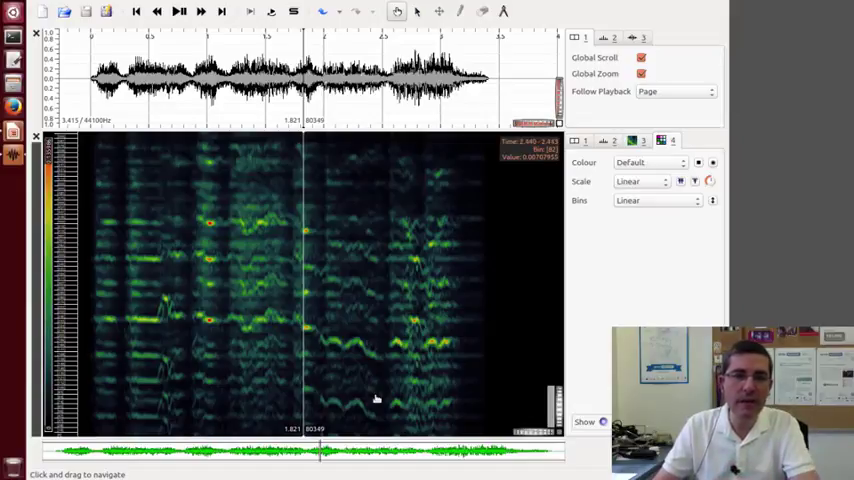
mouse_move(262, 230)
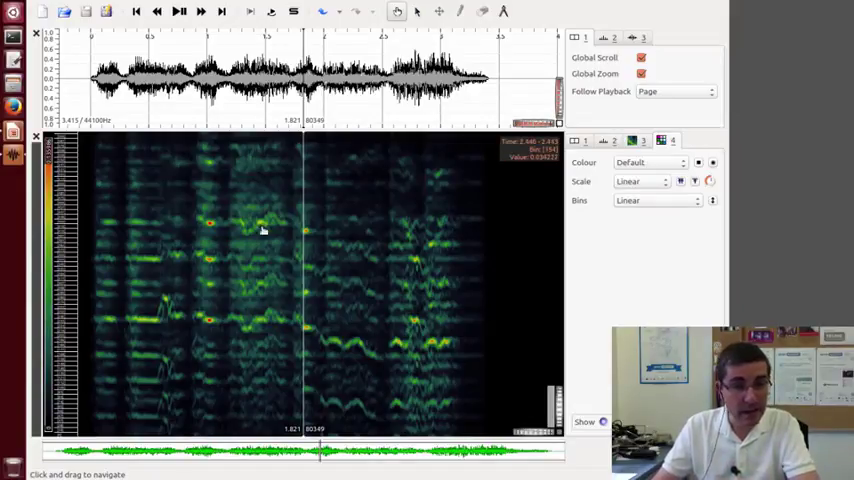
mouse_move(234, 376)
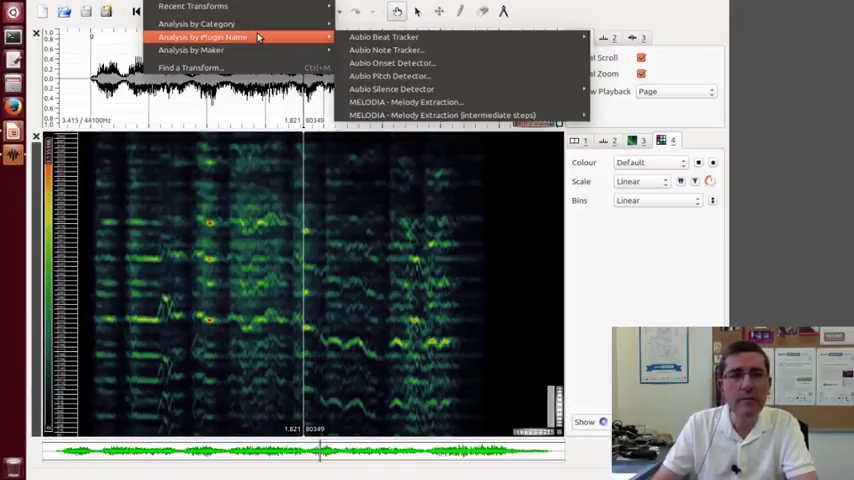
mouse_move(430, 102)
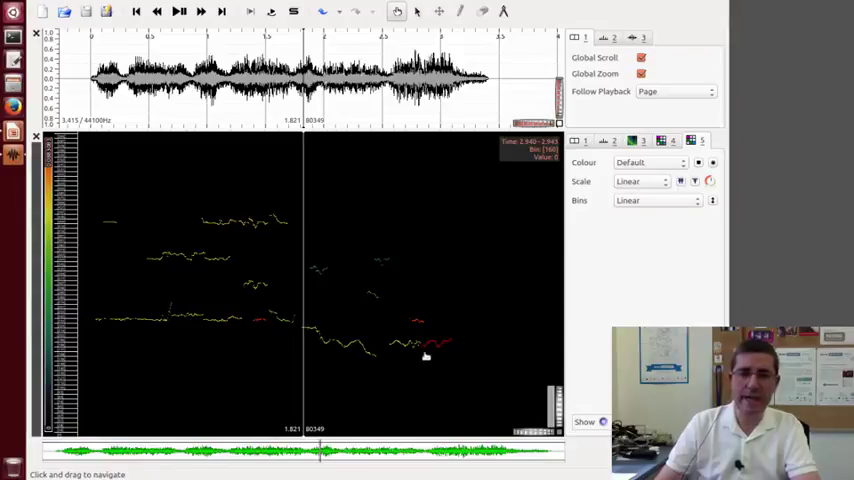
mouse_move(376, 336)
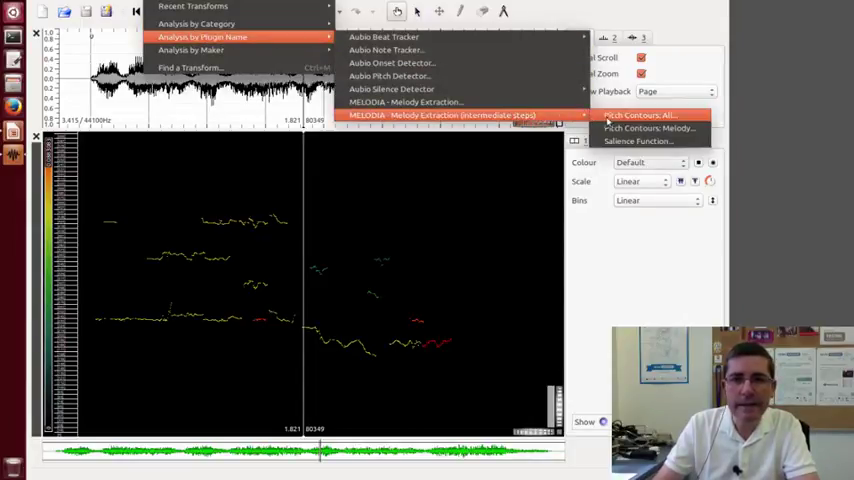
mouse_move(648, 128)
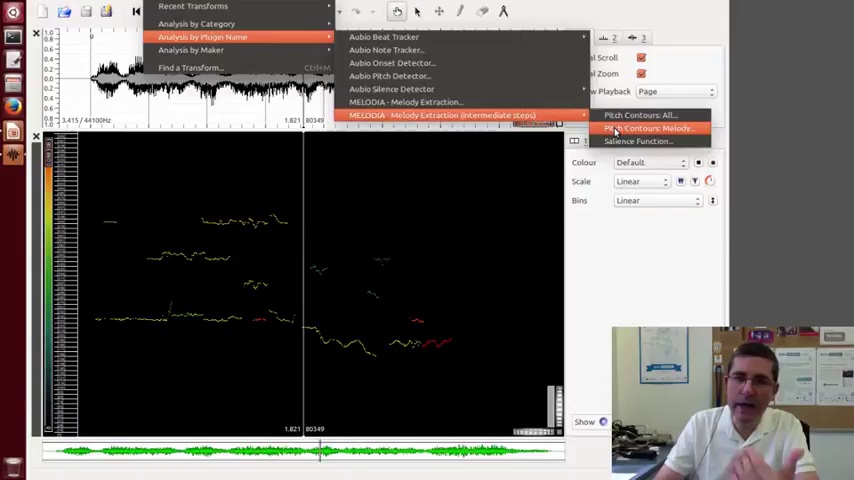
- Extract the MELODIA Pitch Contours Melody layer with default settings and return to the spectrogram layer
left_click(650, 128)
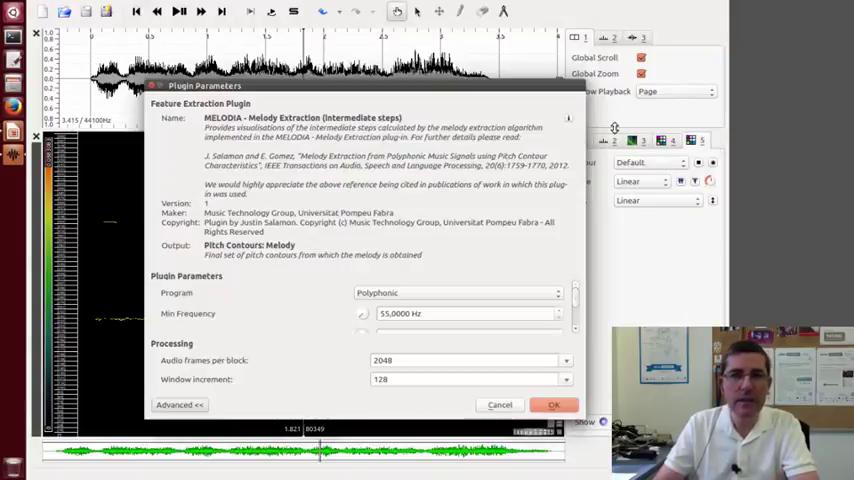
left_click(554, 404)
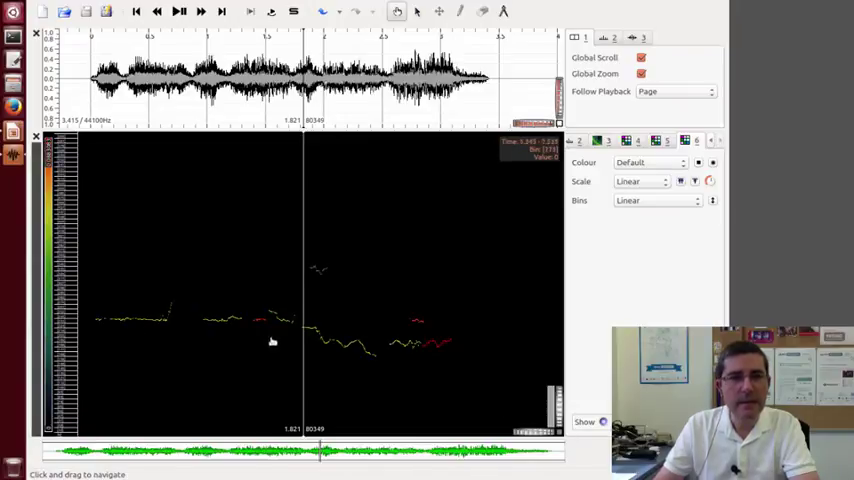
mouse_move(310, 348)
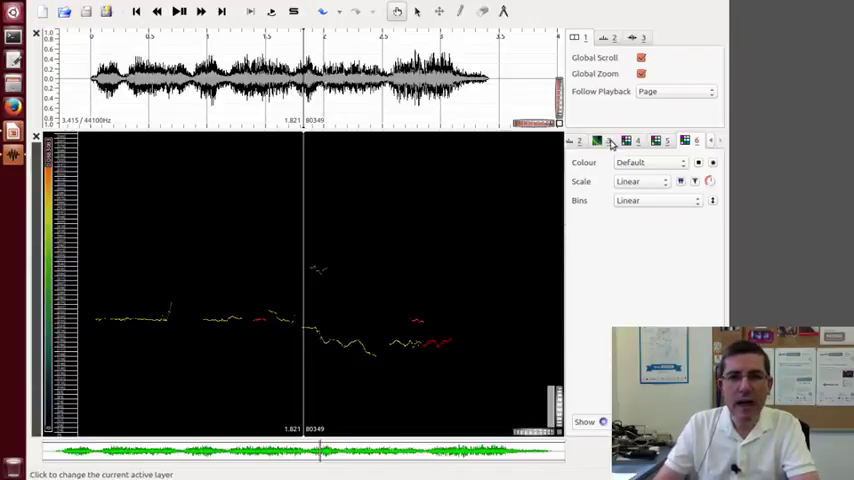
left_click(596, 140)
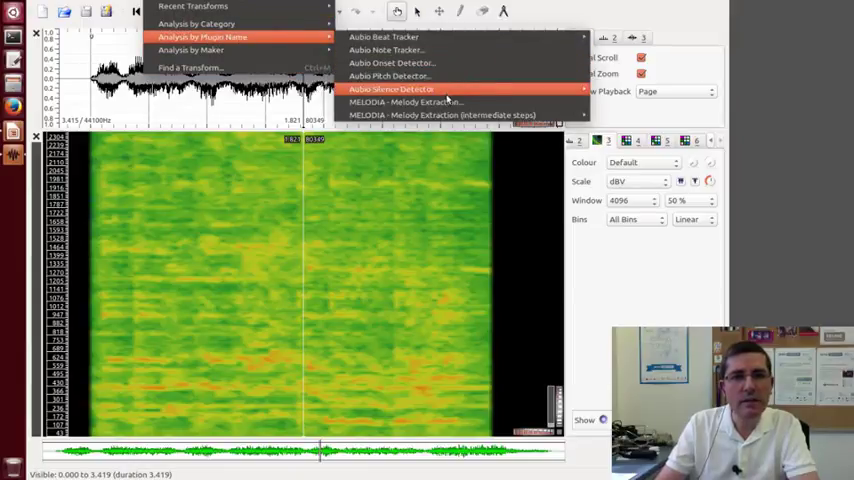
mouse_move(444, 114)
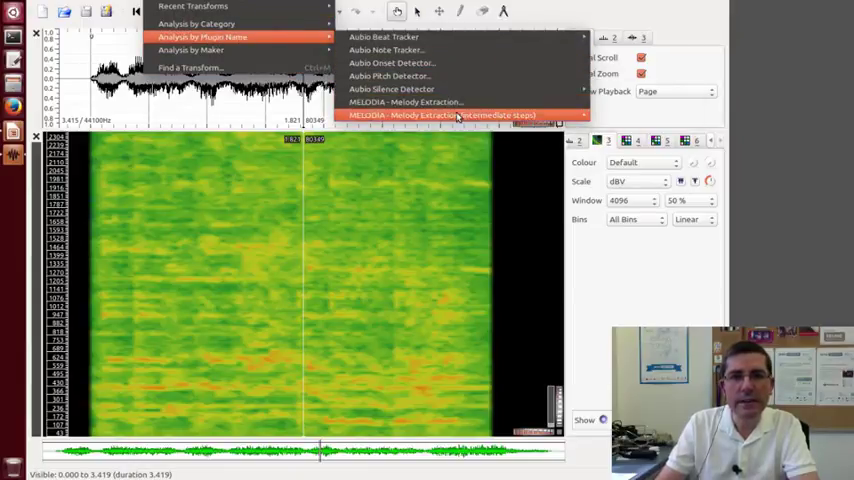
mouse_move(404, 102)
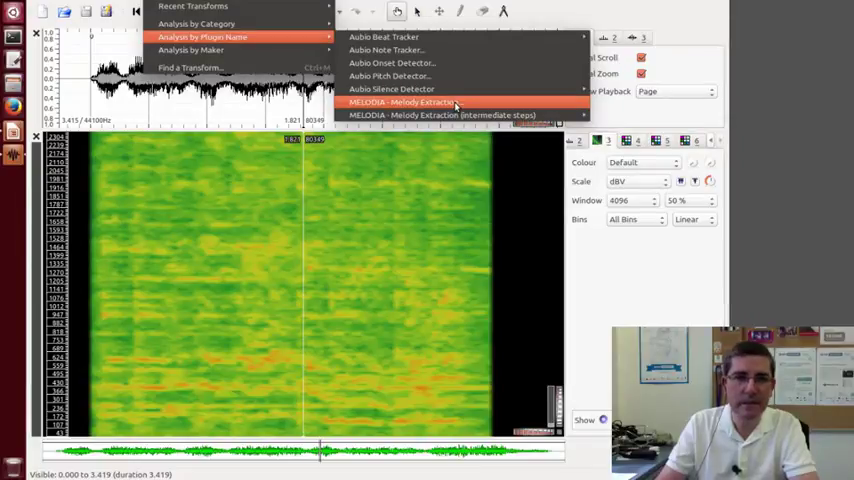
- Run the full MELODIA Melody Extraction, reviewing and accepting its default parameters
left_click(402, 102)
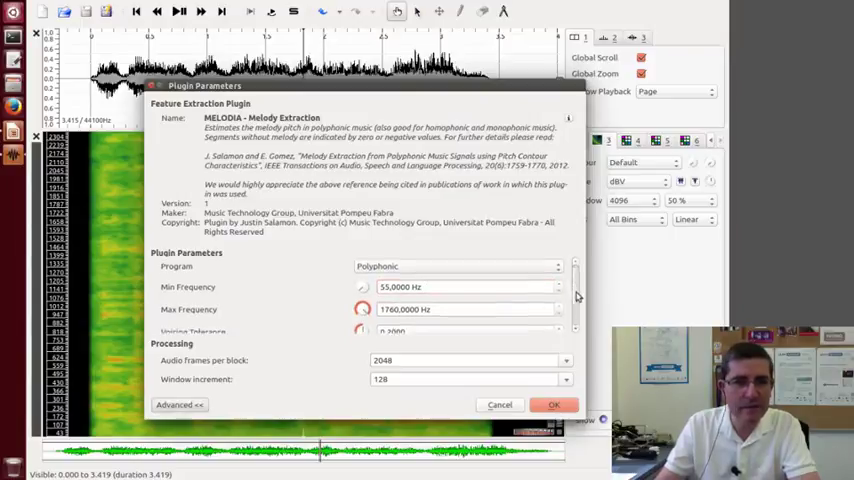
scroll("down", 3)
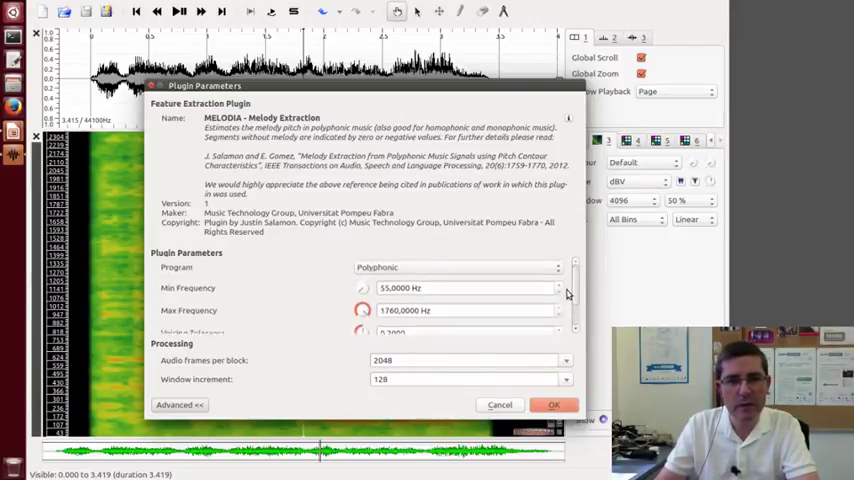
scroll("down", 3)
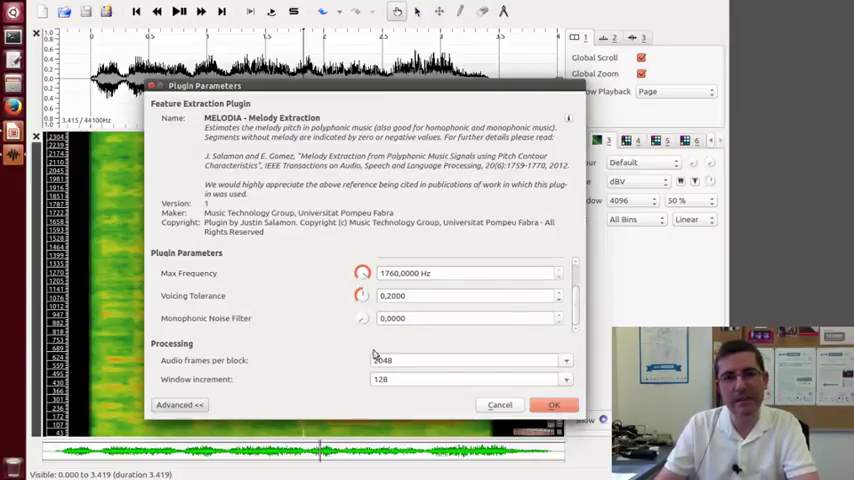
left_click(554, 404)
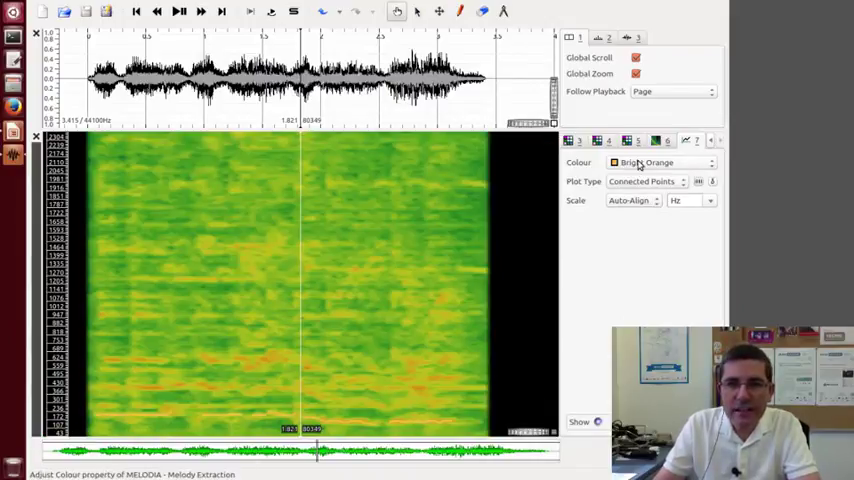
- Recolour the melody layer from Bright Orange to Black and start playback
left_click(660, 162)
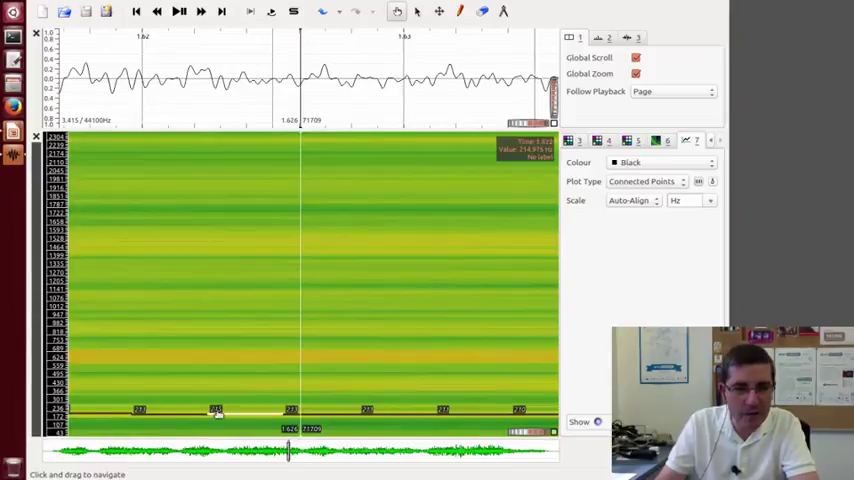
mouse_move(276, 412)
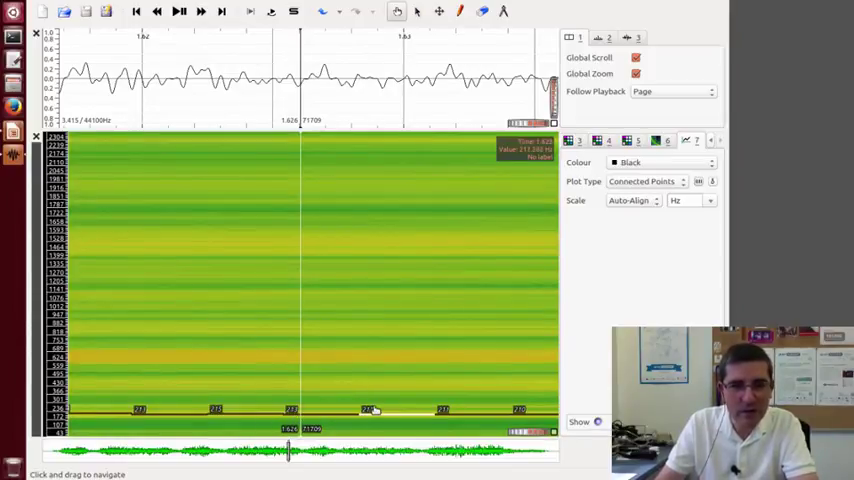
left_click(656, 140)
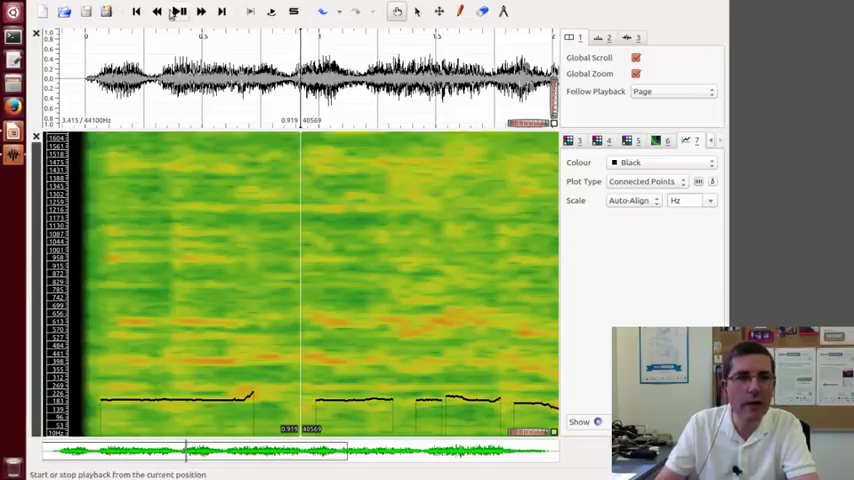
left_click(136, 12)
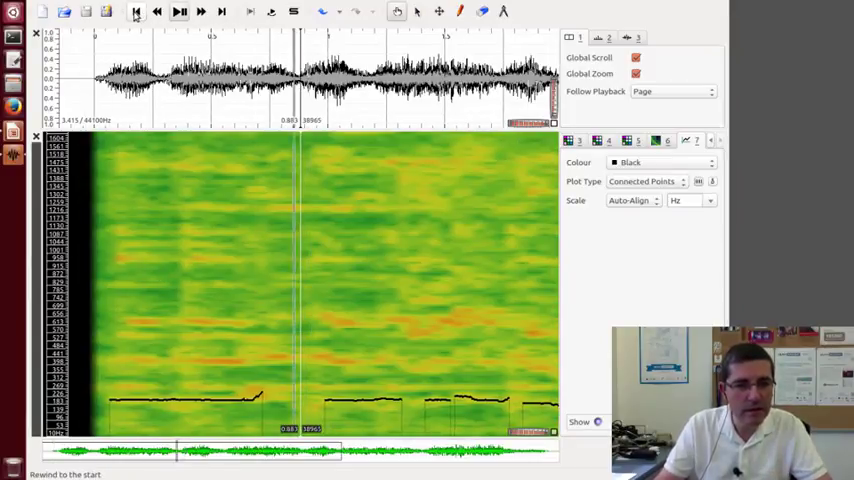
- Rewind to the start so the recording plays from the beginning
left_click(178, 12)
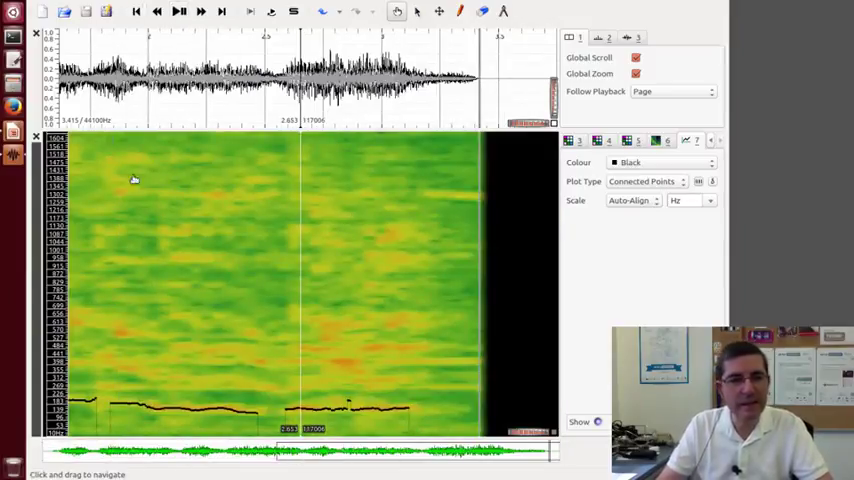
mouse_move(130, 216)
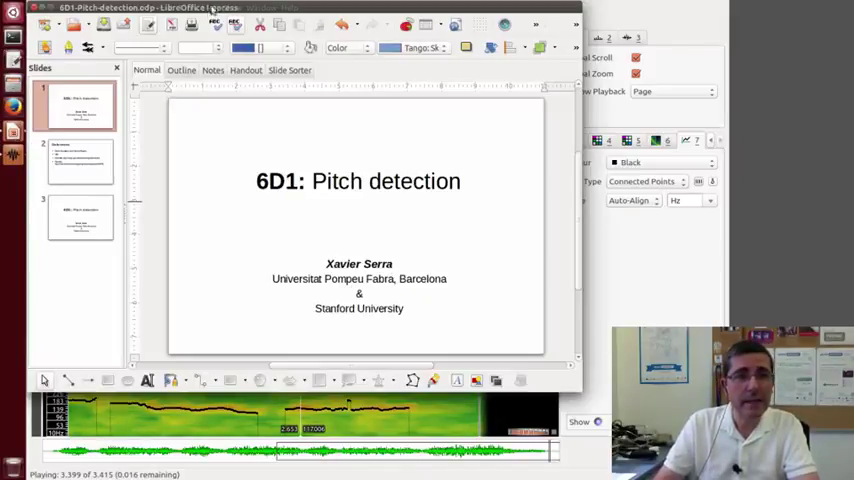
- Bring up the Slide Show menu in the Impress presentation
left_click(222, 8)
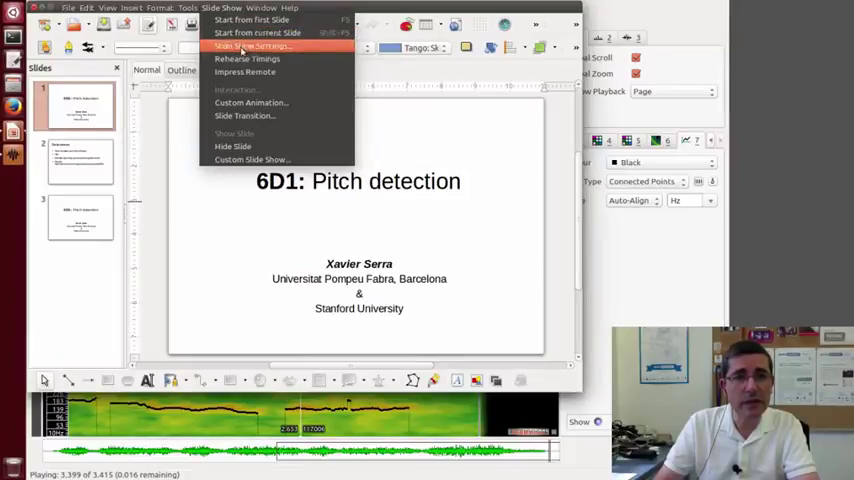
mouse_move(248, 58)
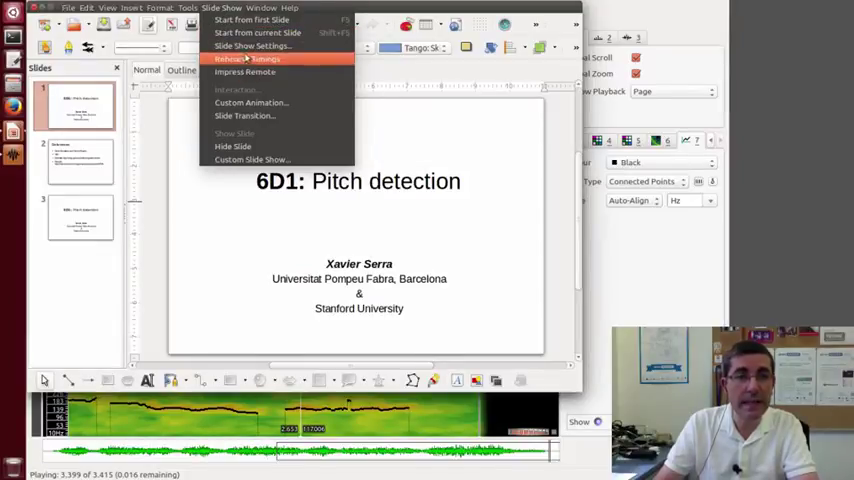